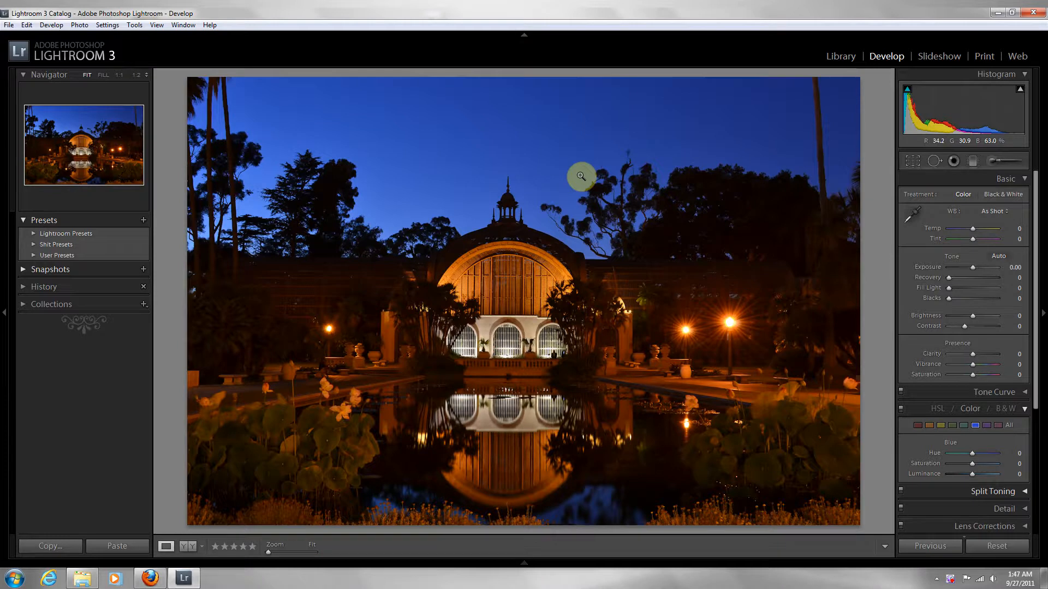
mouse_move(542, 158)
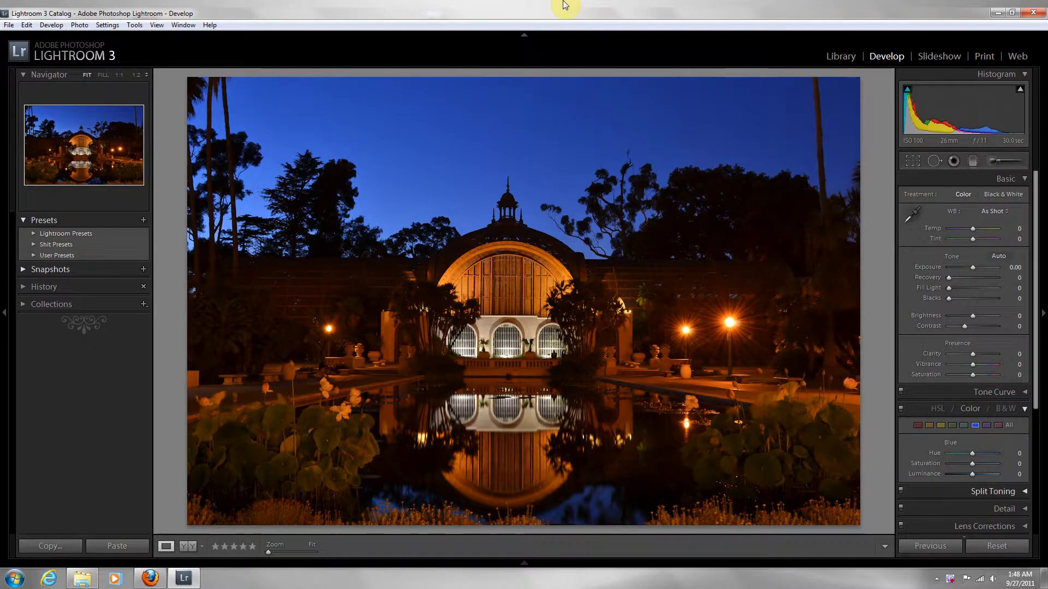
mouse_move(490, 461)
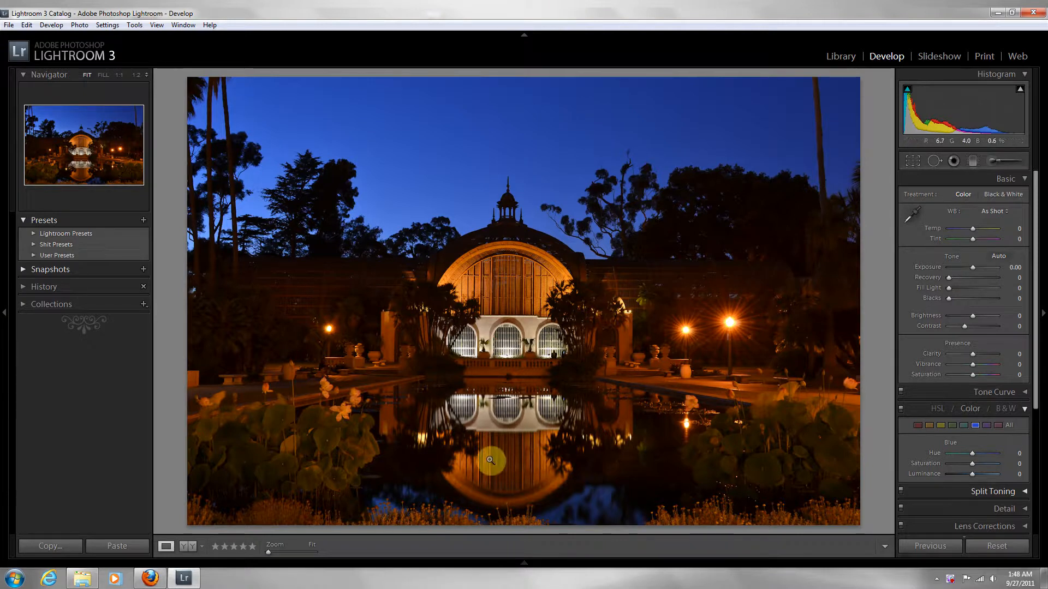
mouse_move(539, 446)
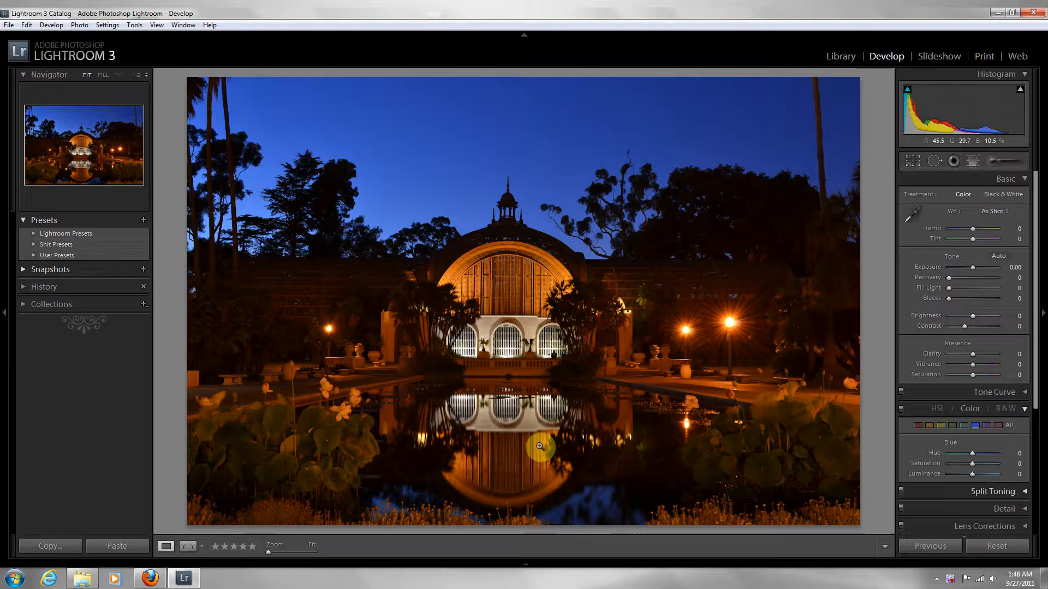
mouse_move(304, 141)
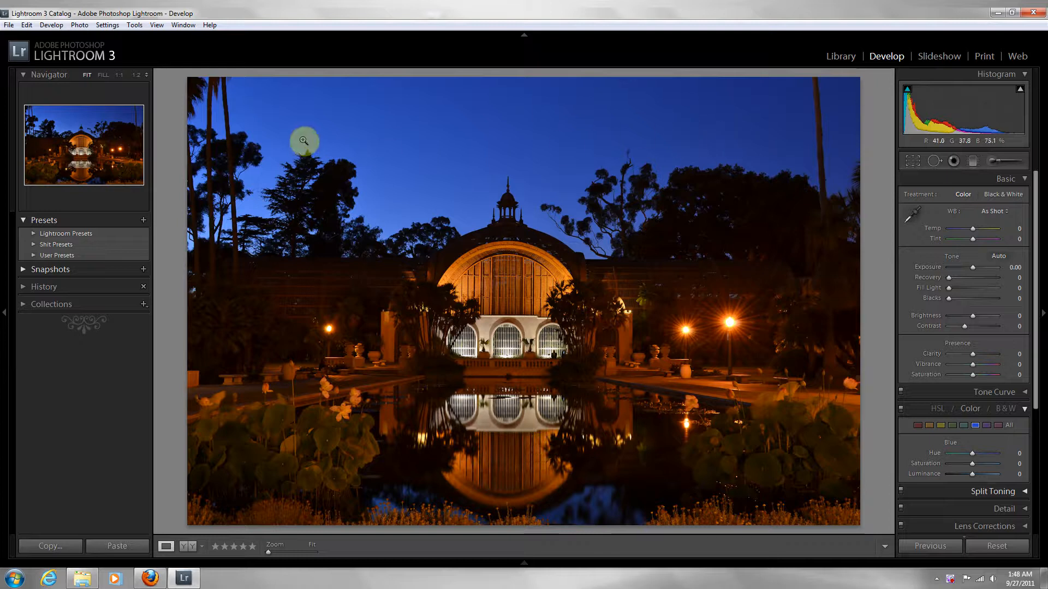
mouse_move(524, 382)
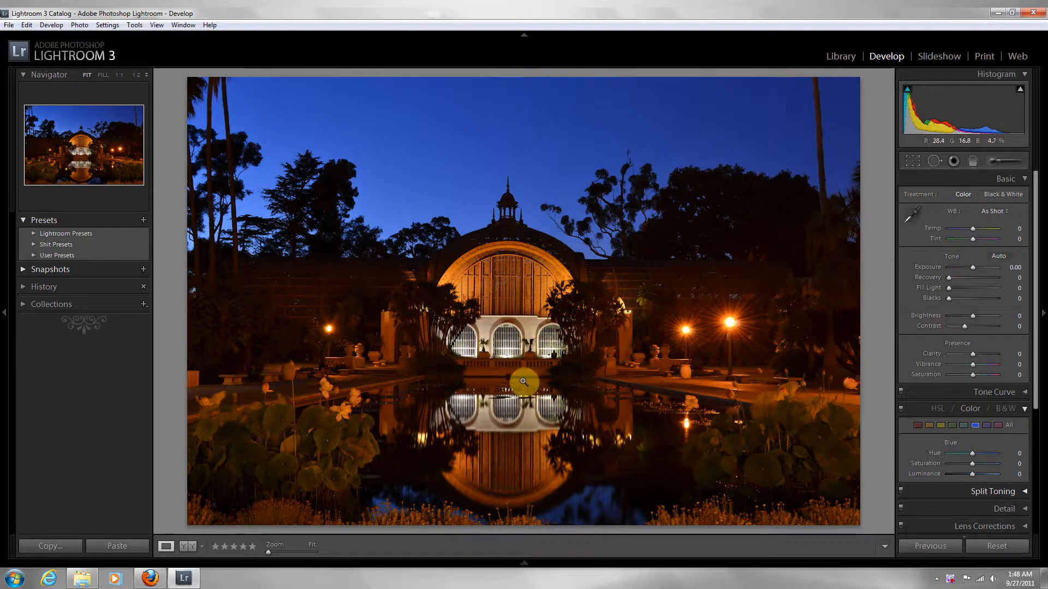
mouse_move(1035, 315)
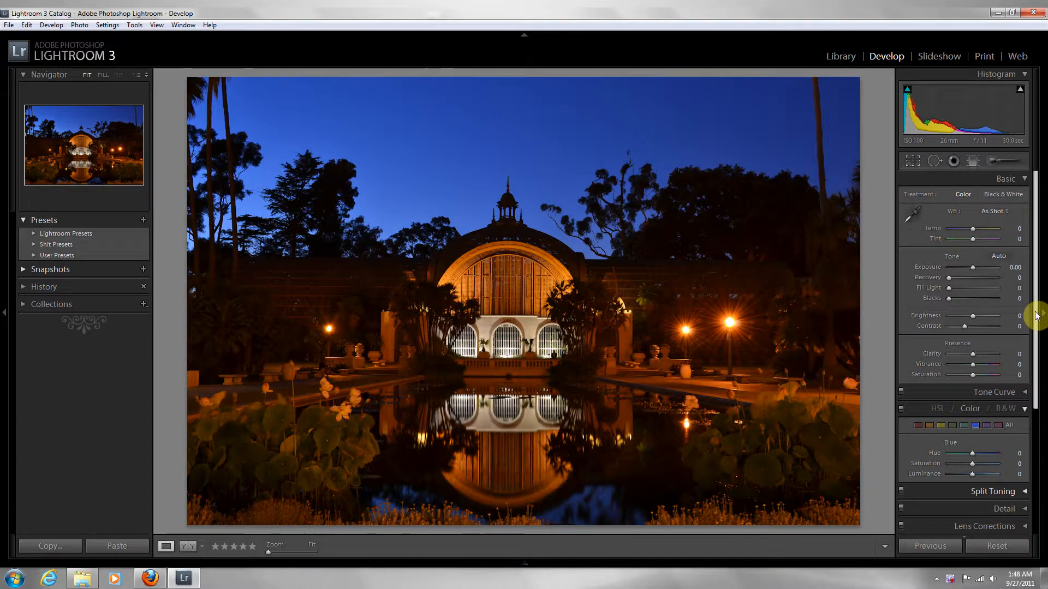
mouse_move(1034, 308)
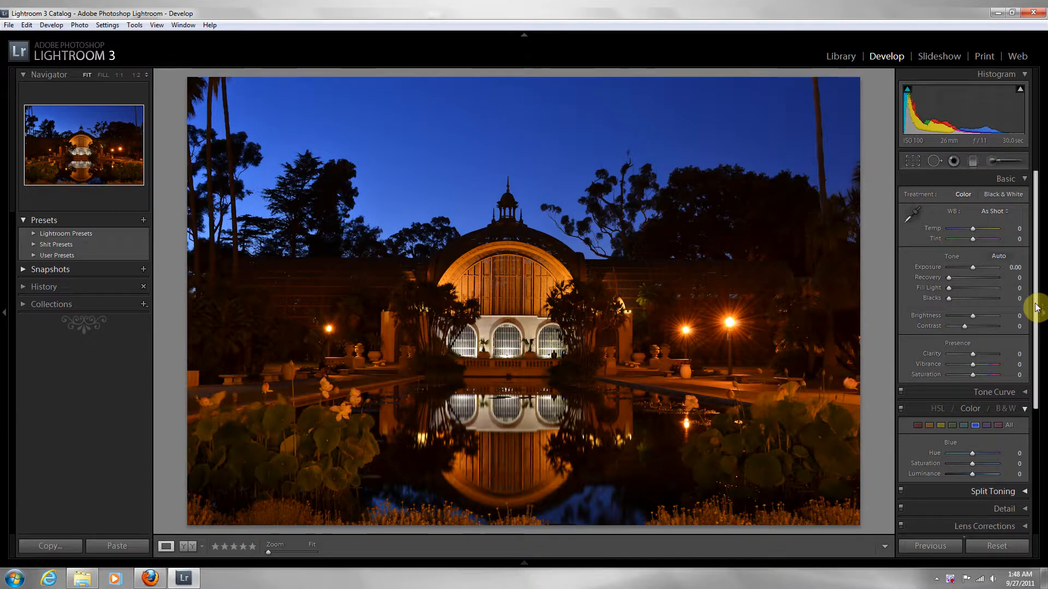
mouse_move(970, 264)
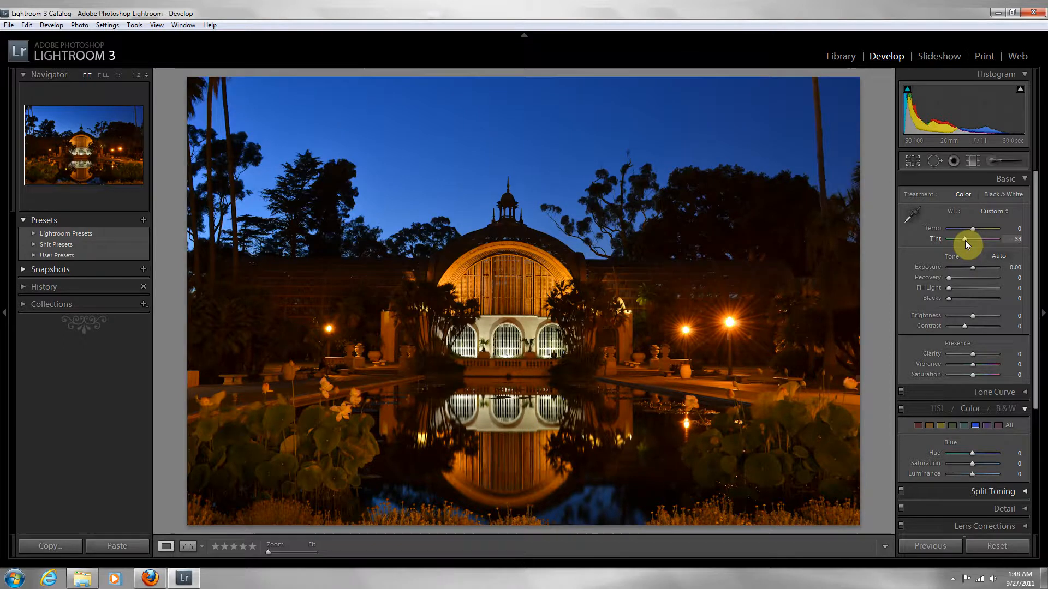
mouse_move(964, 243)
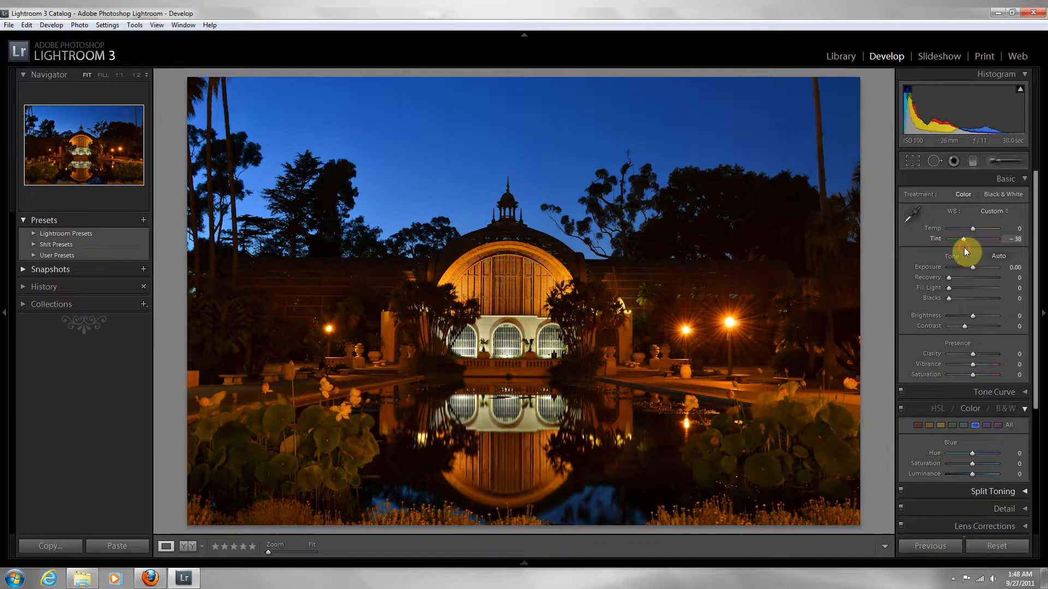
mouse_move(955, 355)
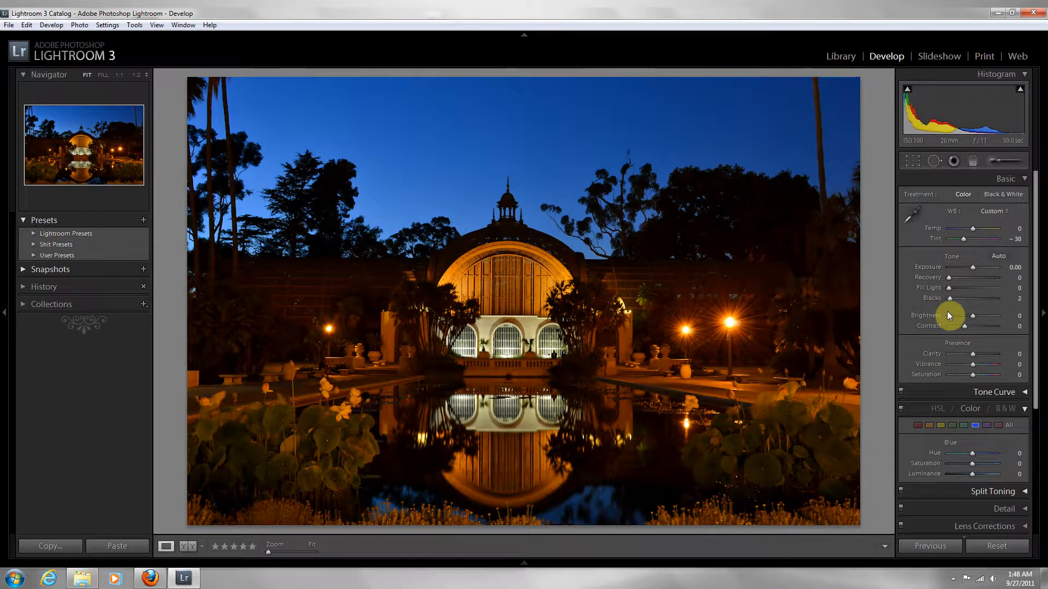
mouse_move(972, 323)
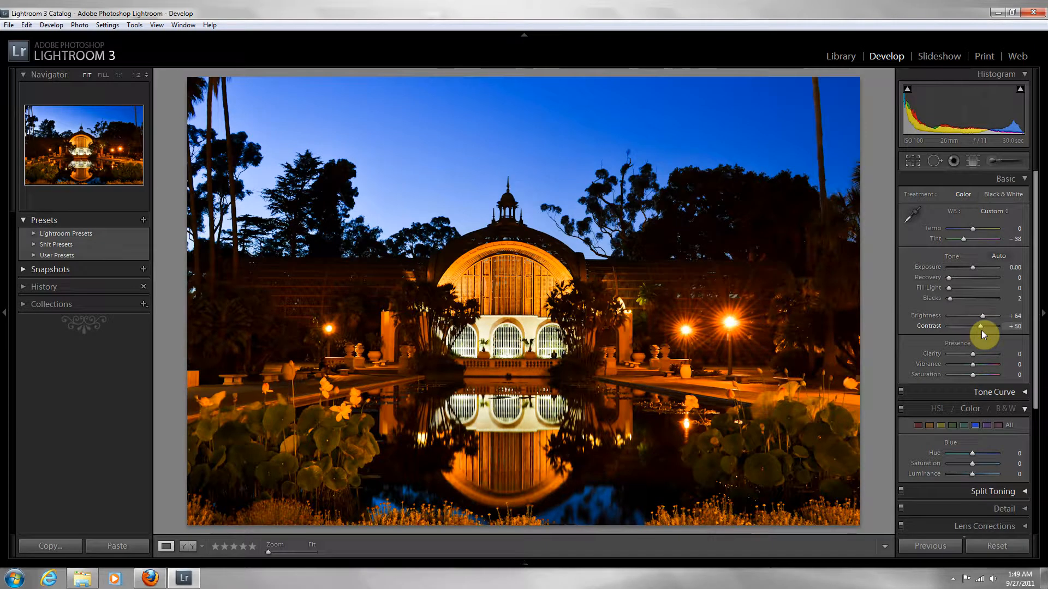
mouse_move(974, 358)
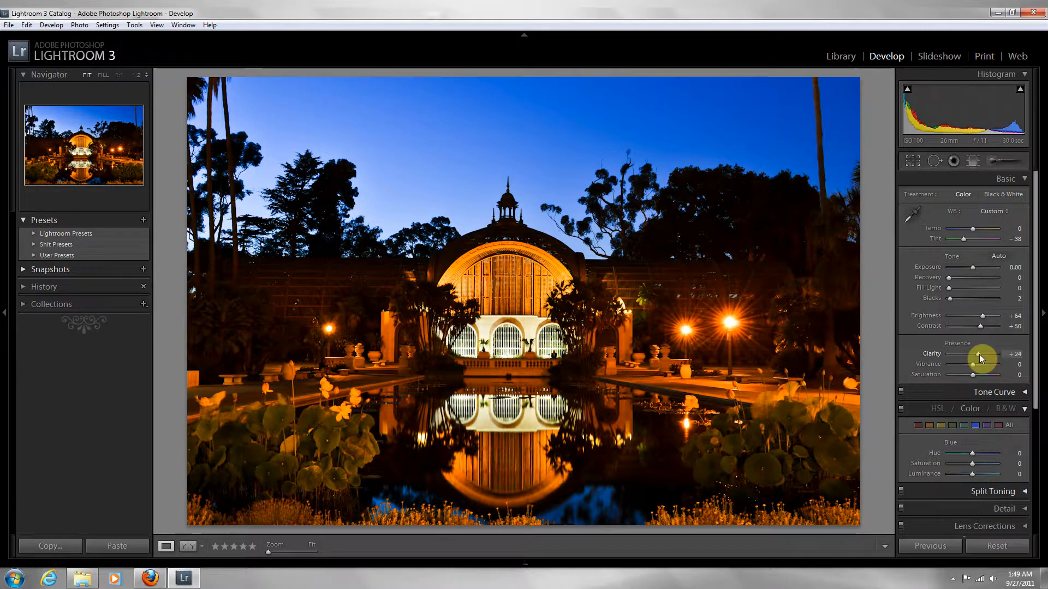
mouse_move(968, 370)
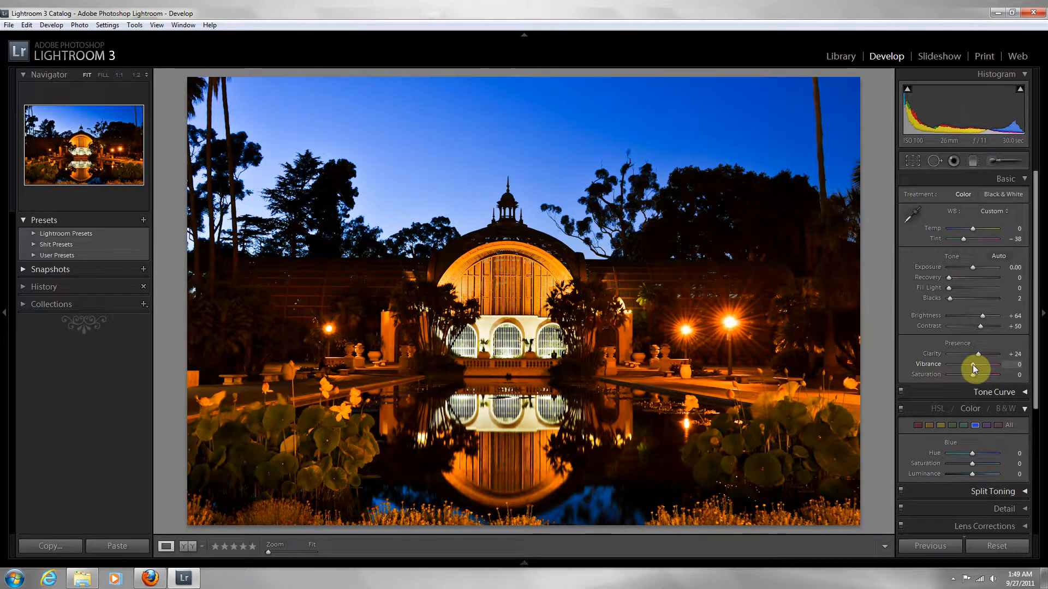
mouse_move(488, 277)
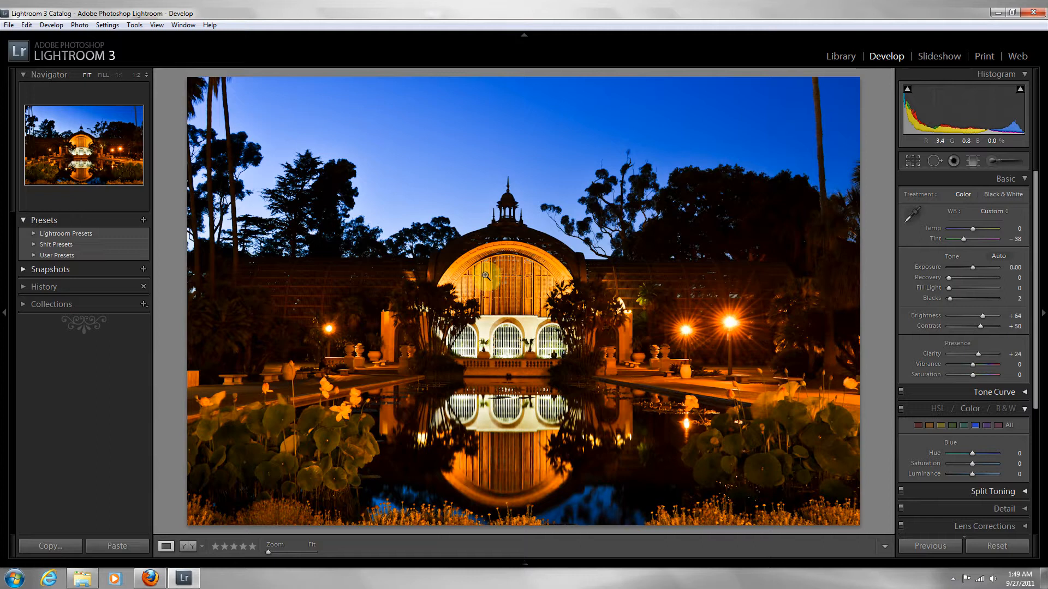
mouse_move(678, 354)
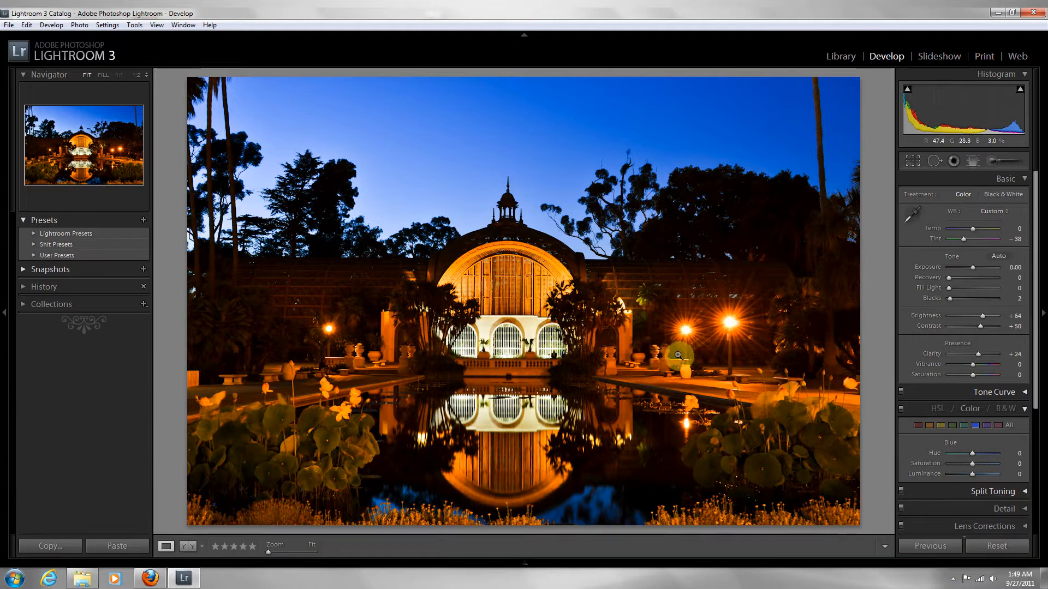
mouse_move(883, 403)
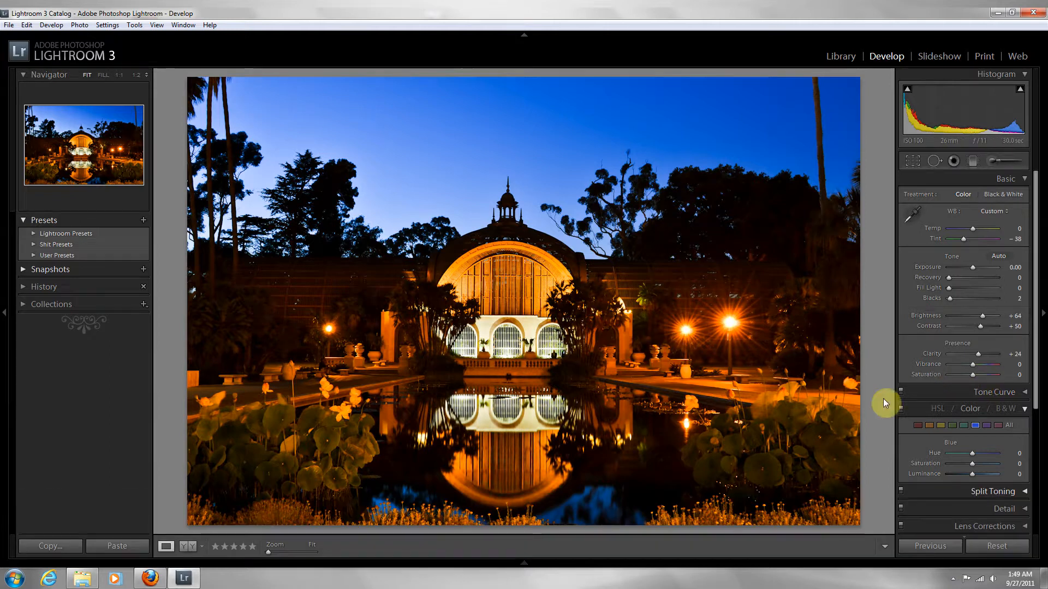
mouse_move(271, 452)
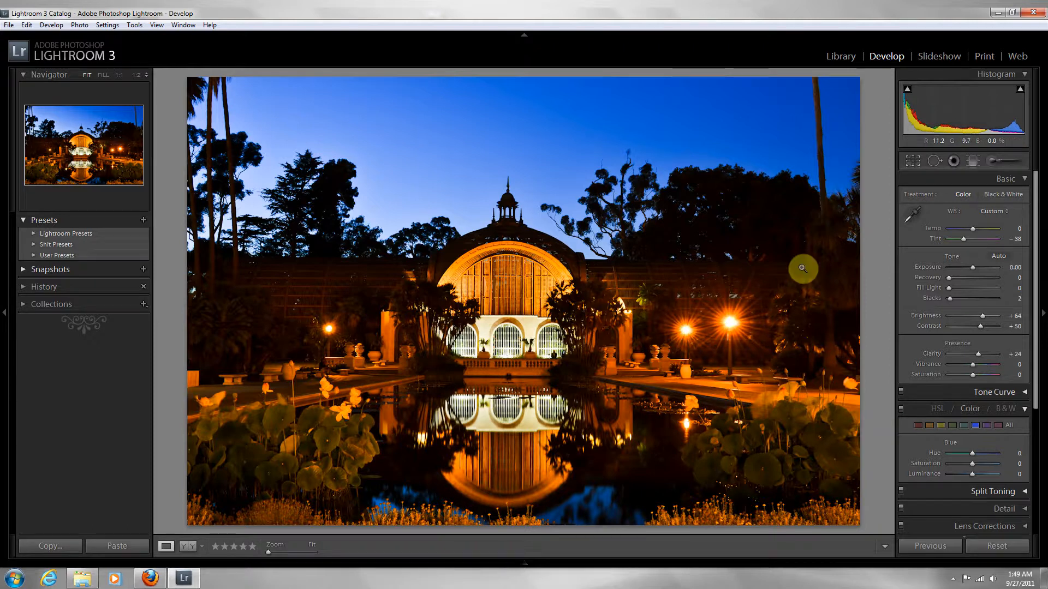
mouse_move(528, 383)
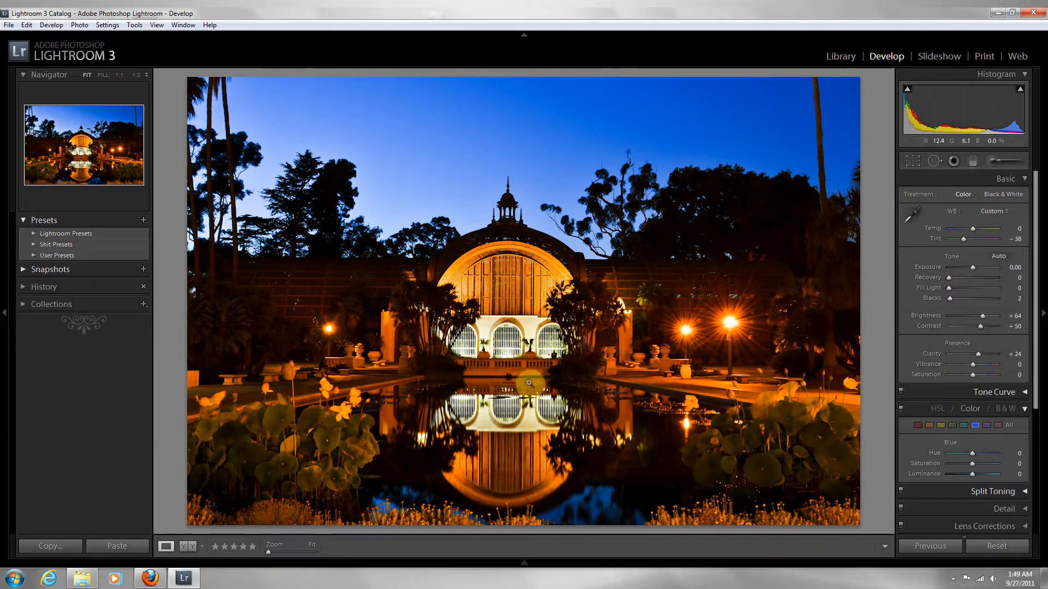
mouse_move(656, 369)
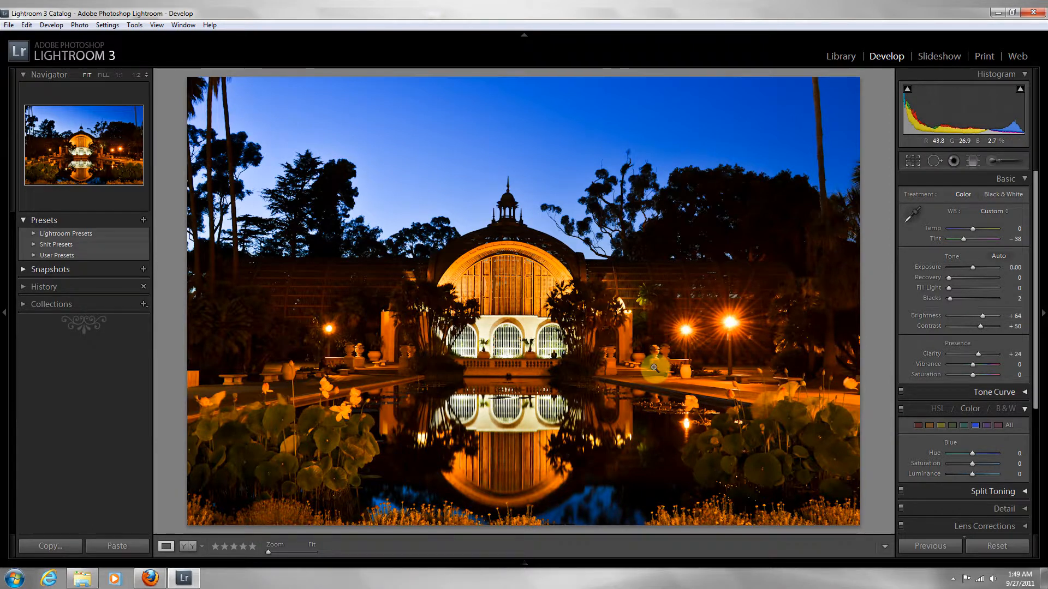
mouse_move(967, 236)
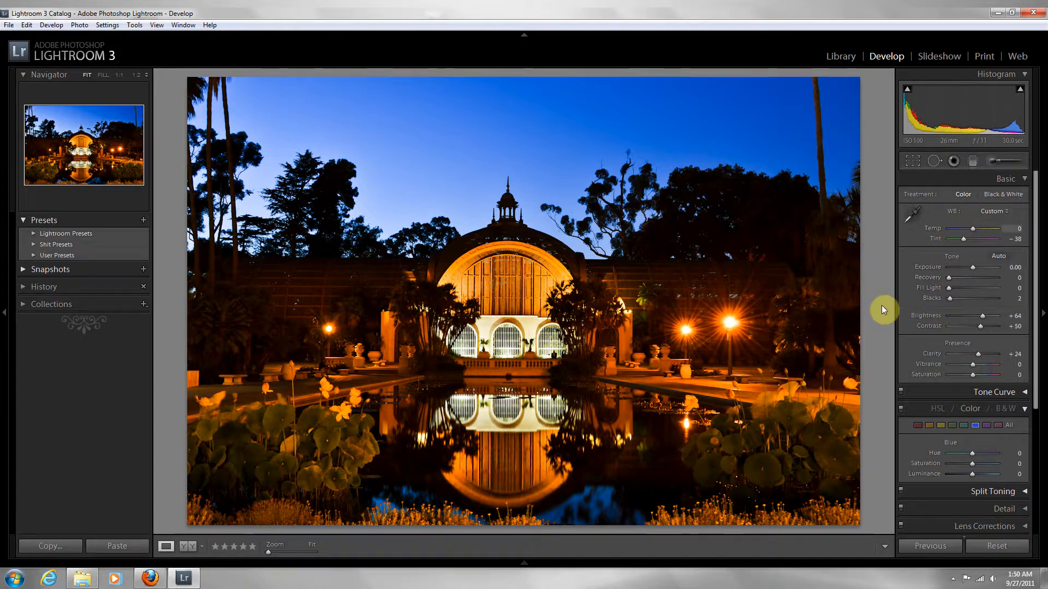
mouse_move(390, 110)
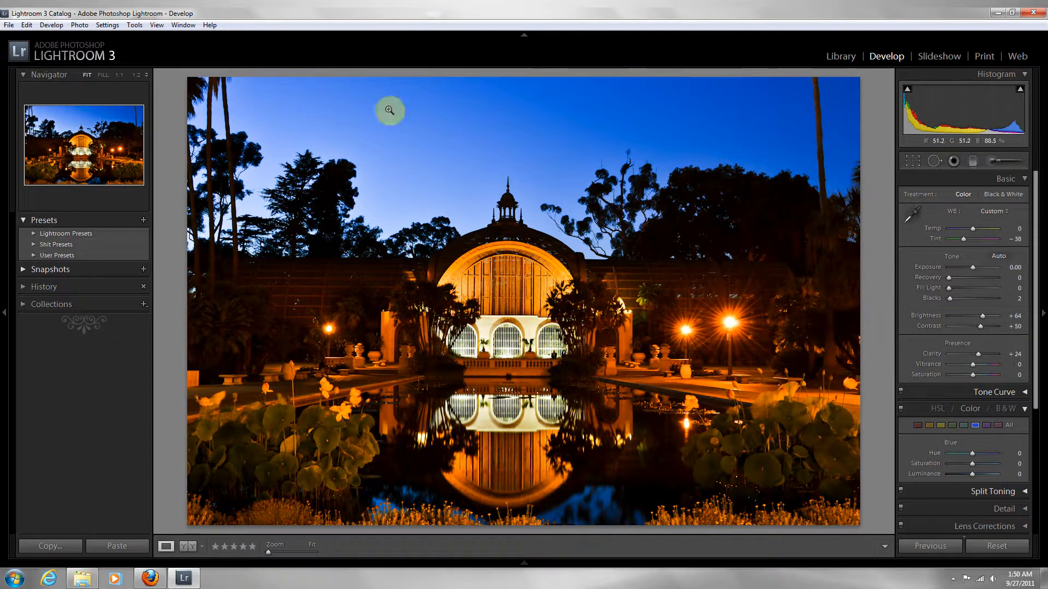
mouse_move(586, 160)
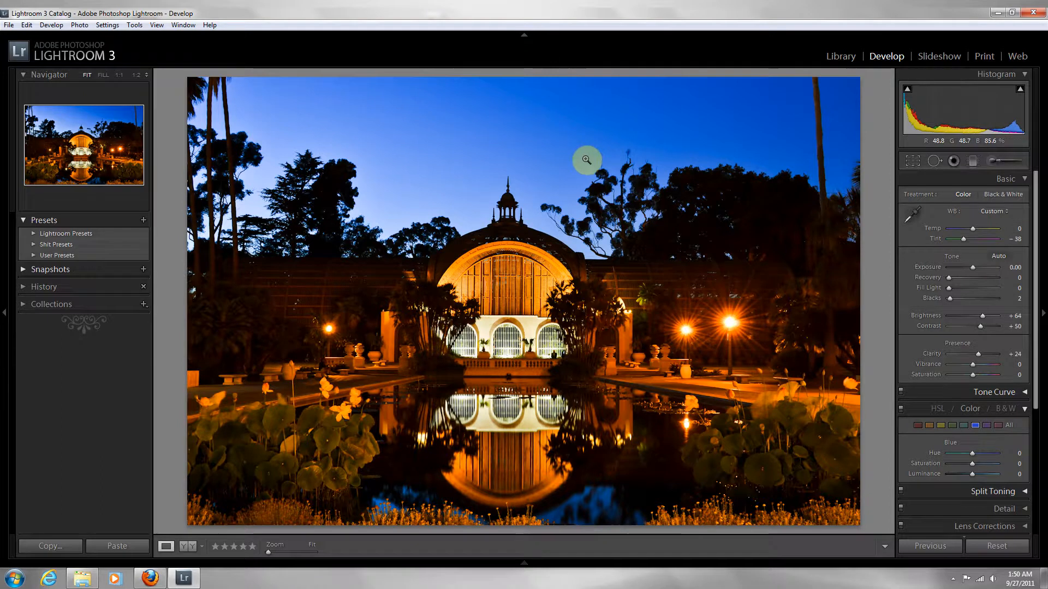
mouse_move(973, 235)
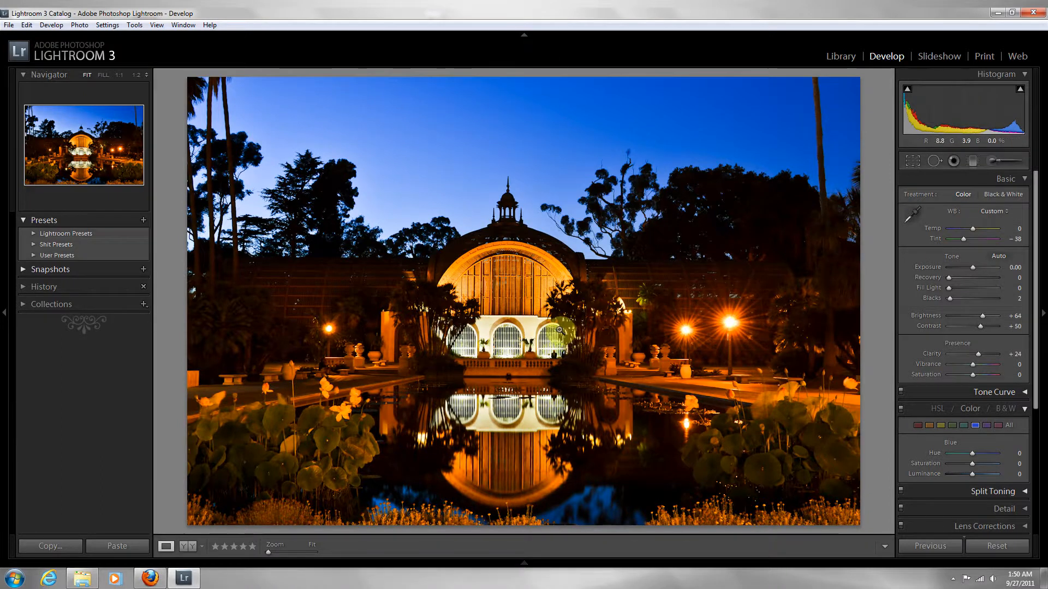
mouse_move(728, 464)
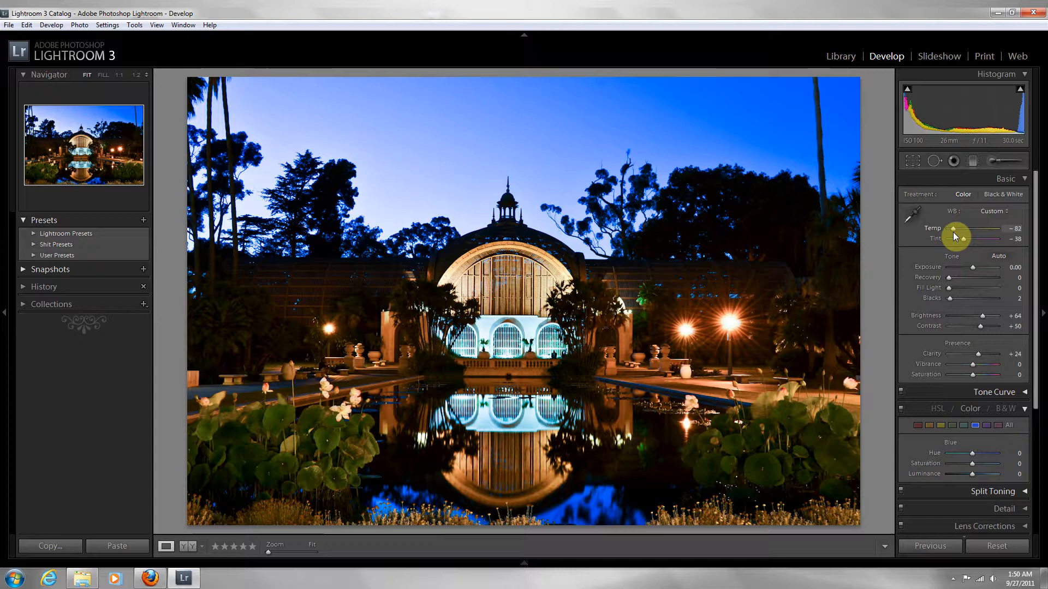
mouse_move(631, 446)
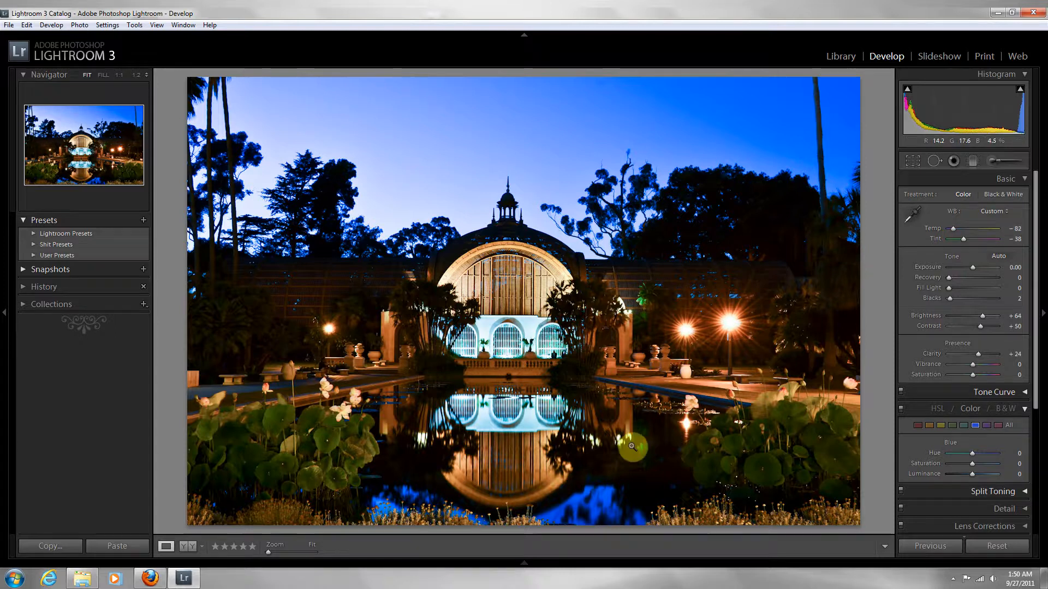
mouse_move(563, 211)
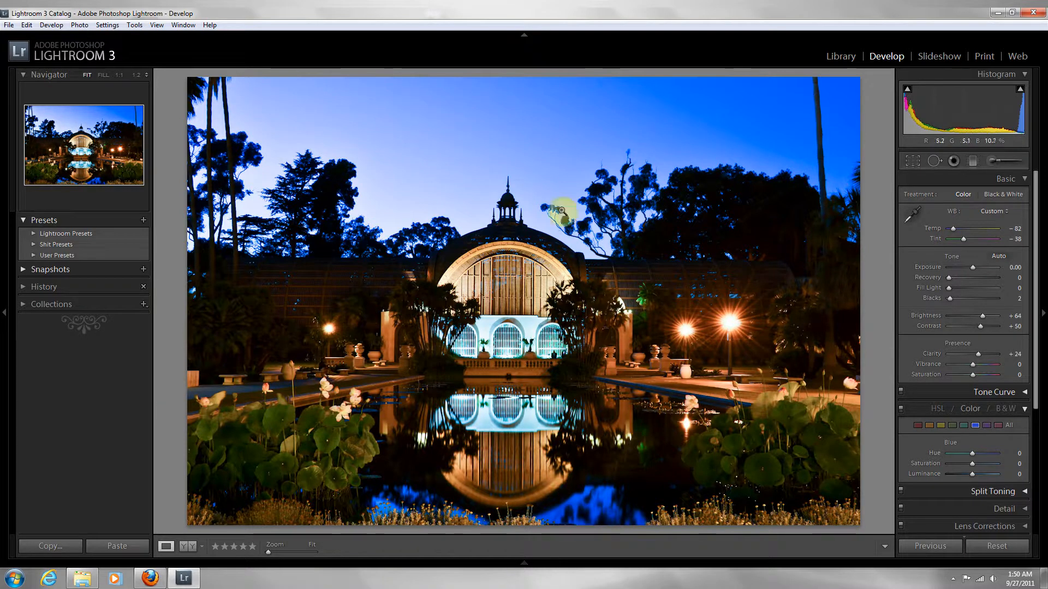
mouse_move(954, 233)
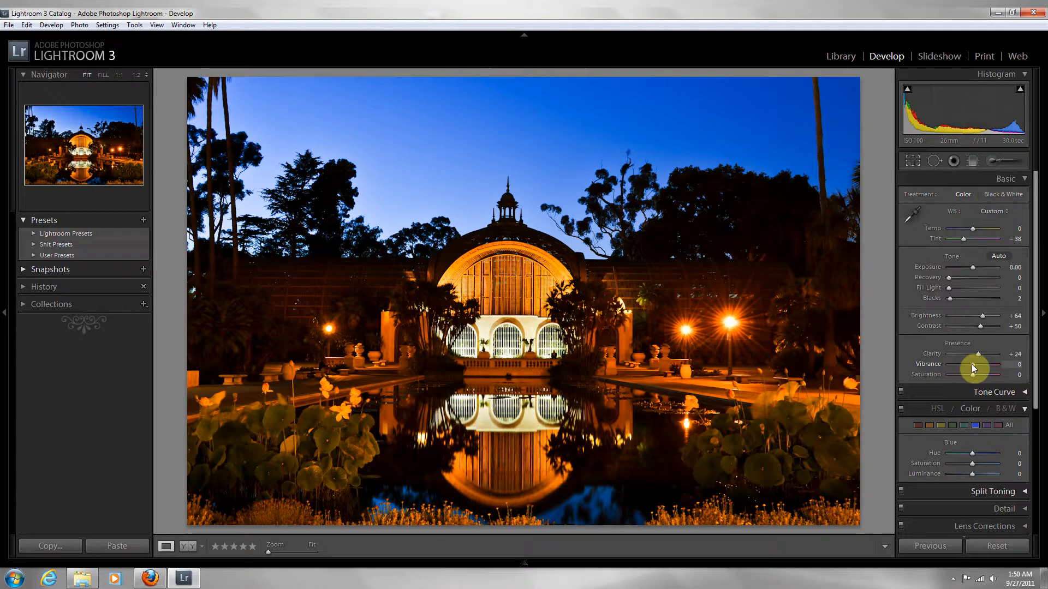
mouse_move(789, 373)
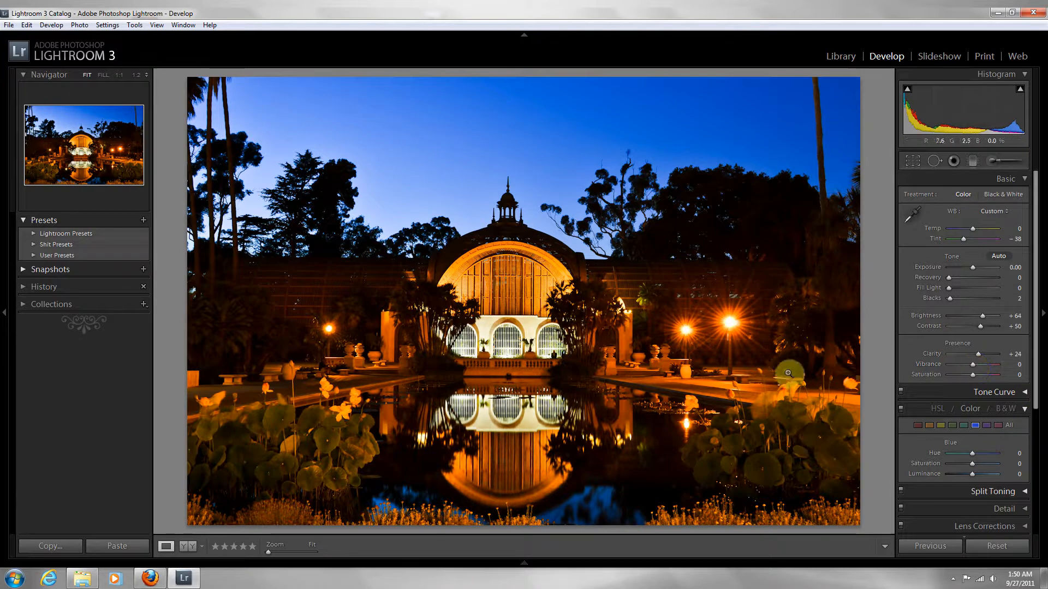
mouse_move(982, 373)
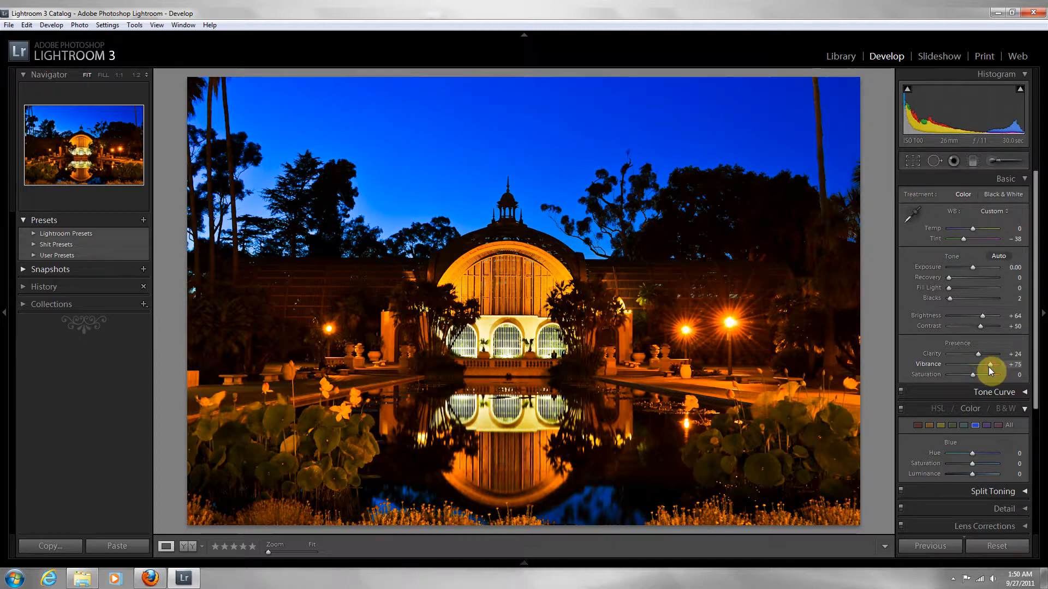
mouse_move(979, 384)
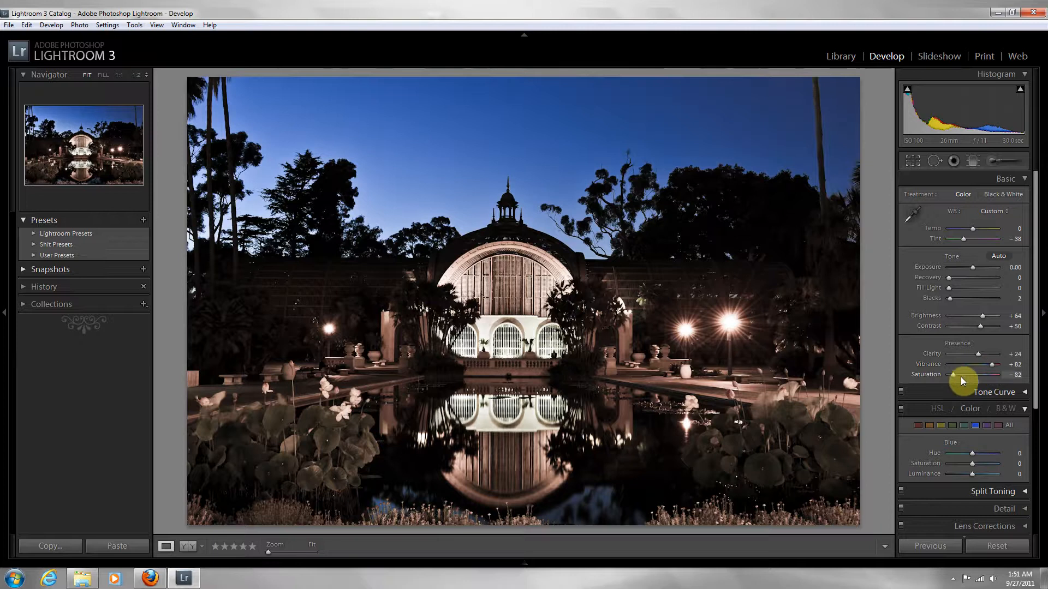
mouse_move(974, 378)
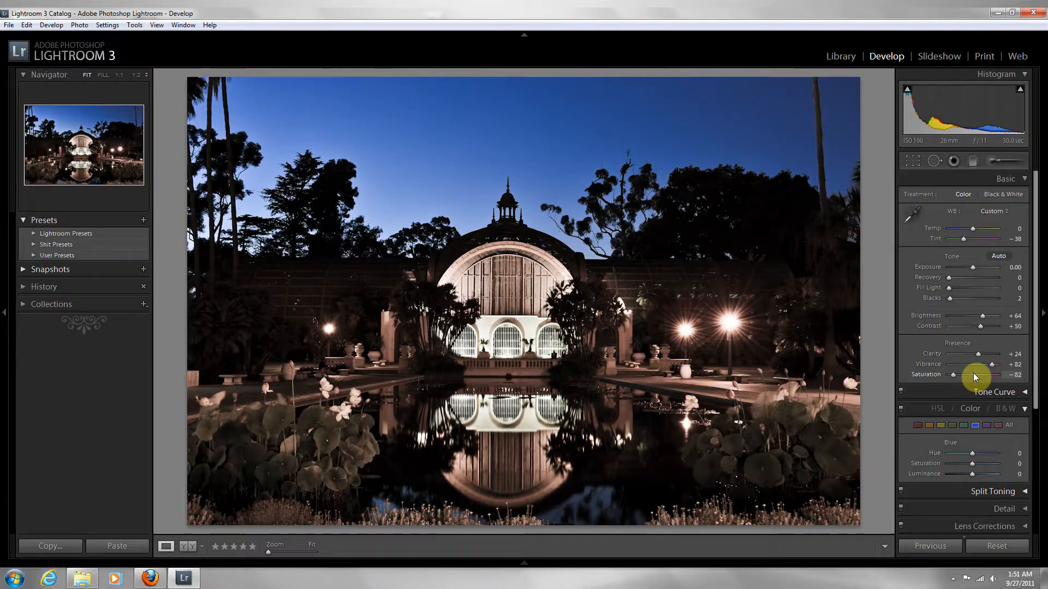
- Scroll the Basic panel down to the Presence section holding Vibrance and Saturation
scroll("down", 3)
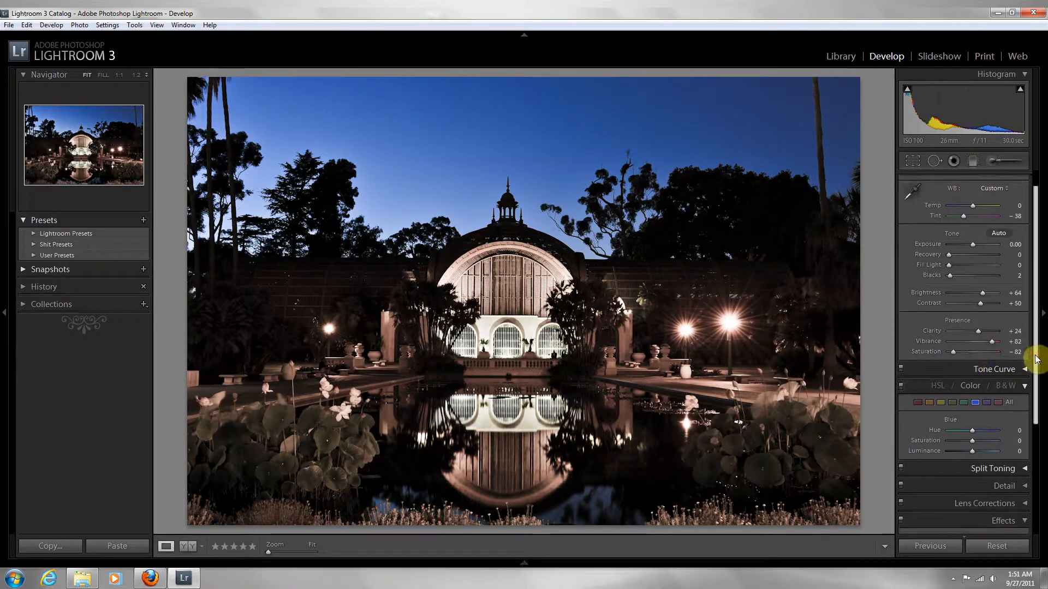
scroll("up", 3)
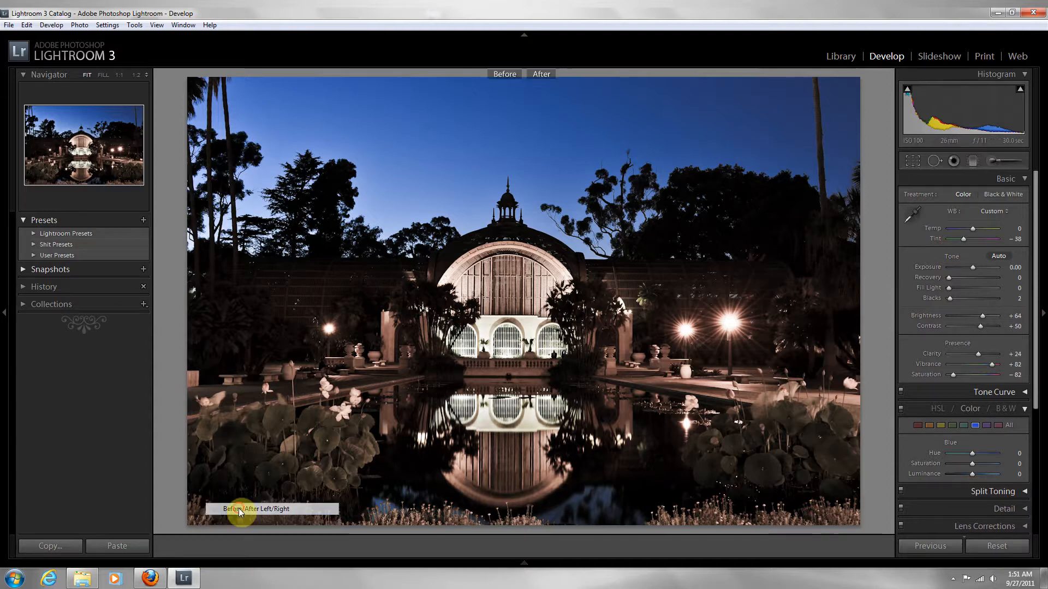
left_click(256, 509)
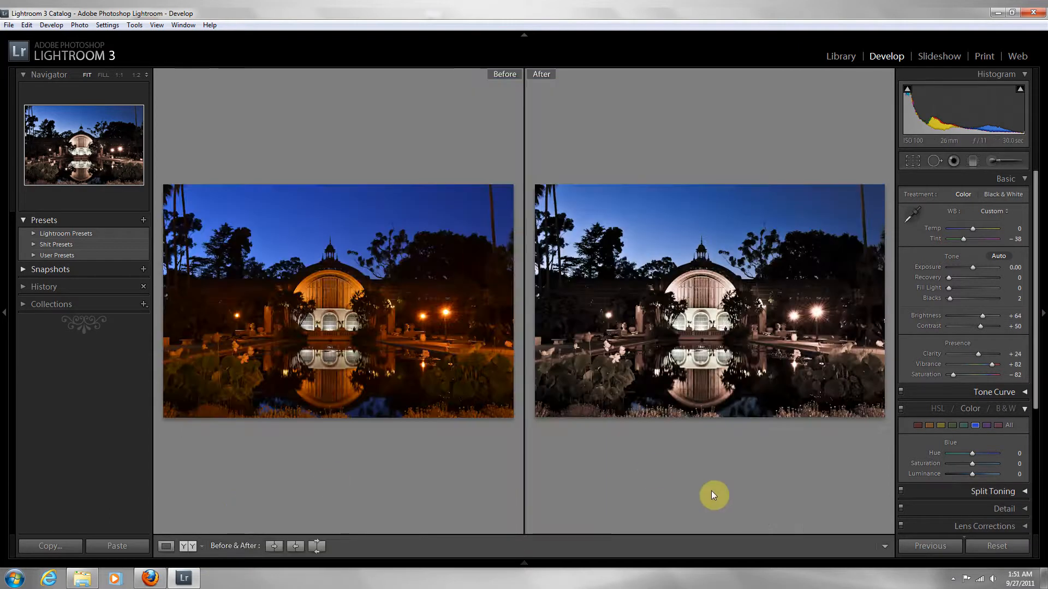
mouse_move(715, 342)
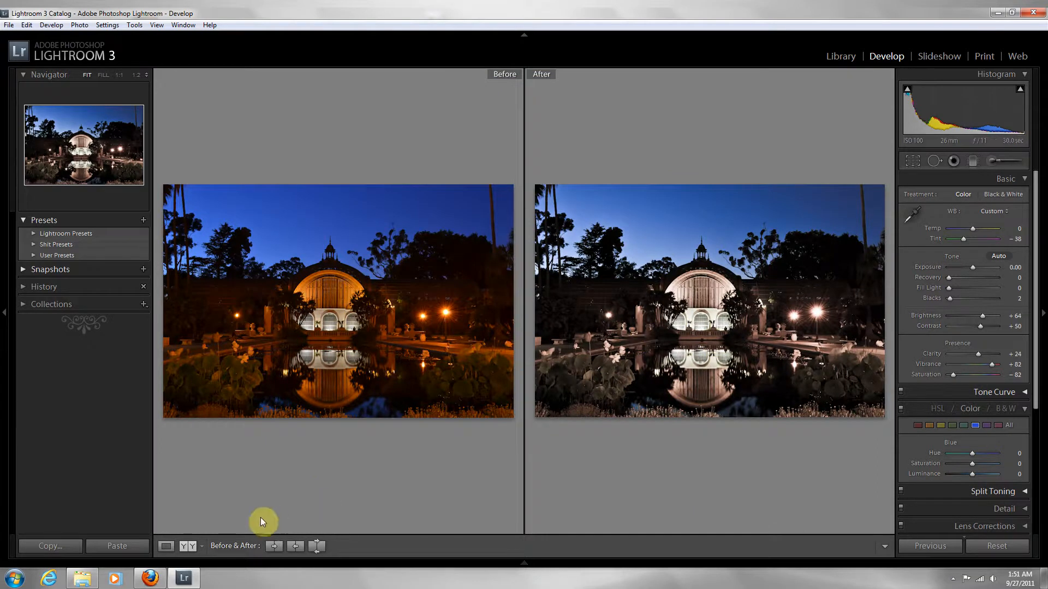
left_click(166, 546)
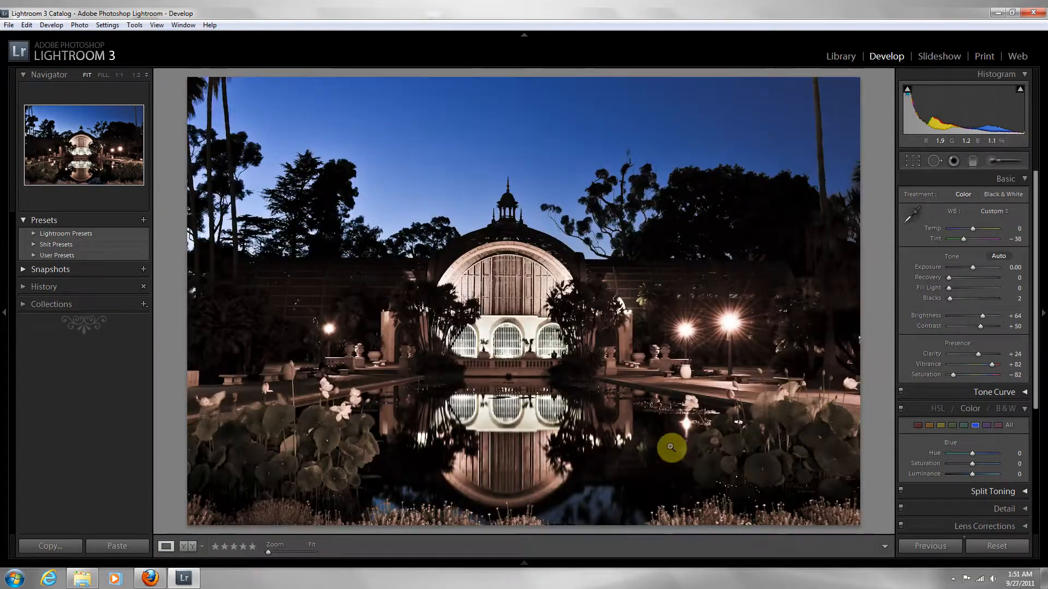
mouse_move(1033, 398)
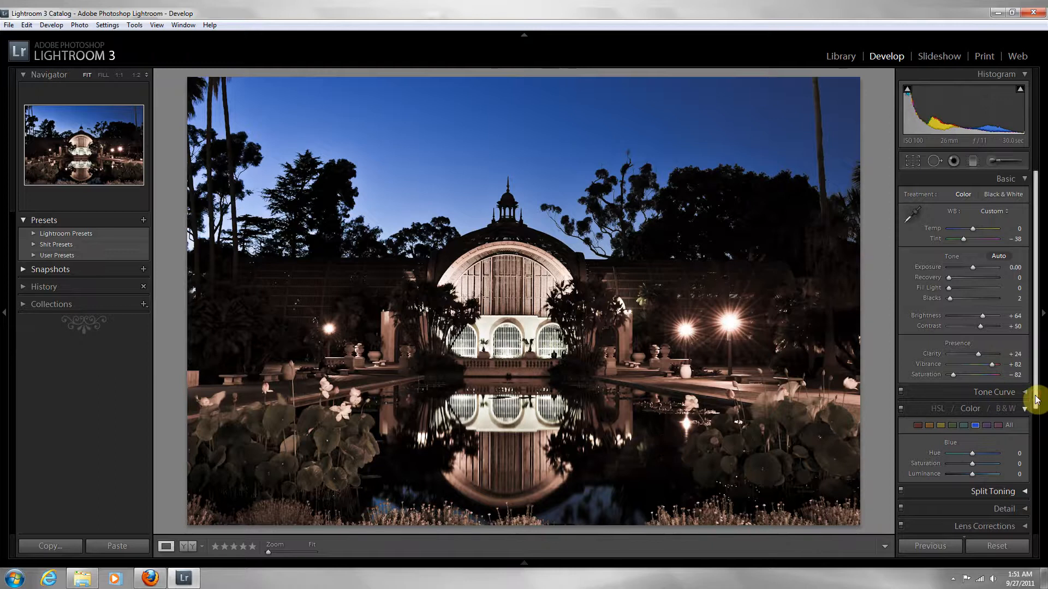
- Shift the orange hue to +14 in the HSL/Color panel, then select the yellow swatch
scroll("down", 3)
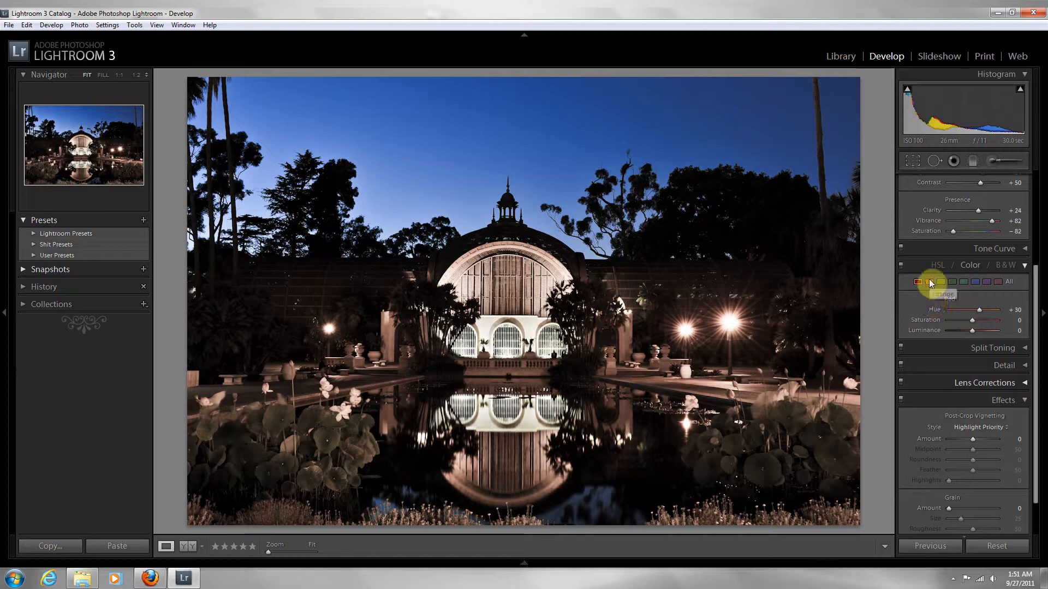
left_click(926, 281)
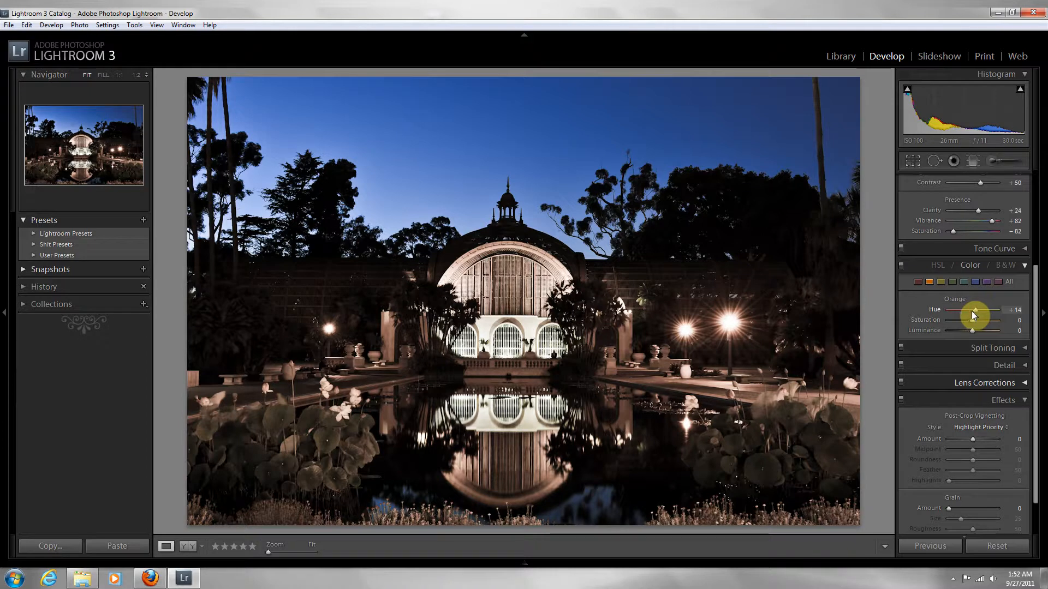
mouse_move(966, 286)
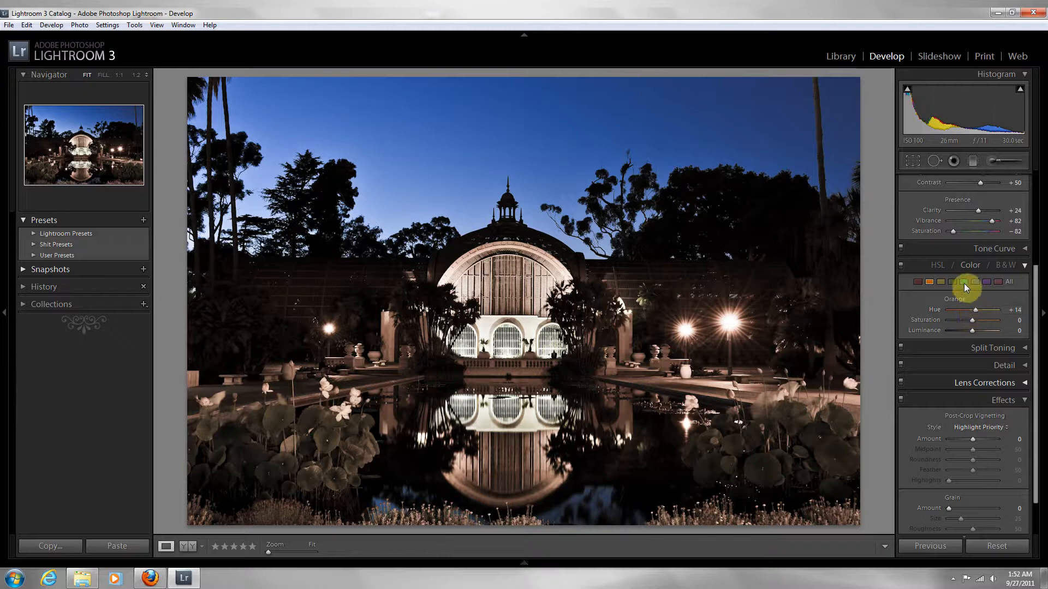
left_click(954, 282)
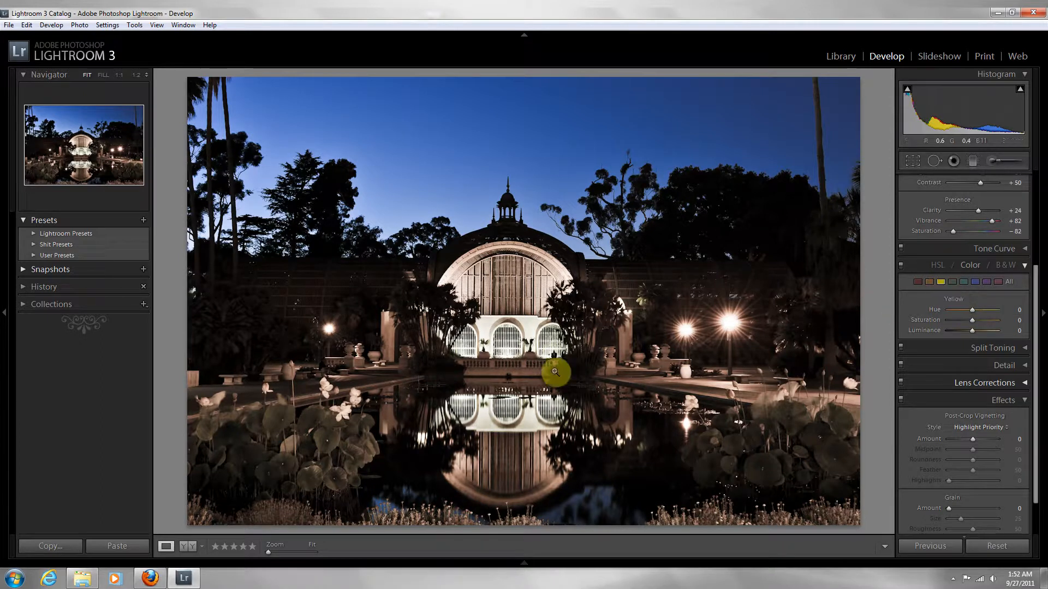
mouse_move(464, 325)
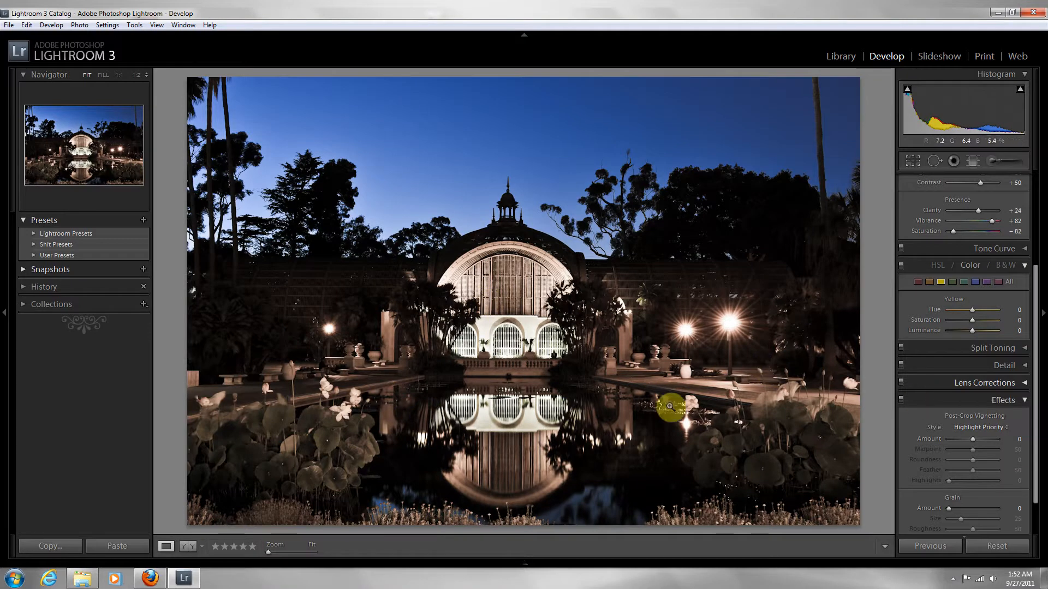
mouse_move(969, 331)
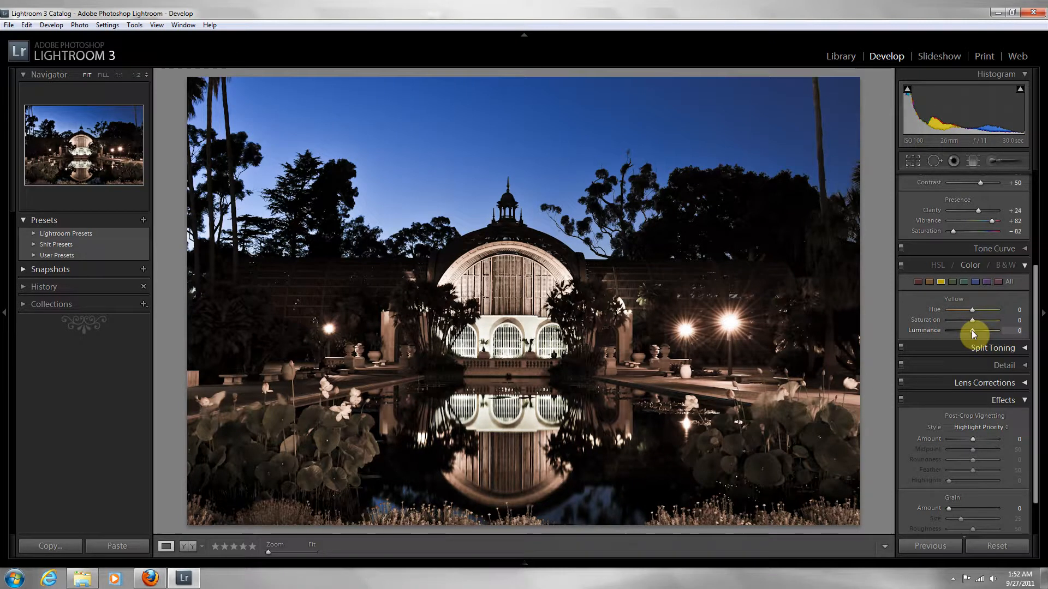
mouse_move(934, 342)
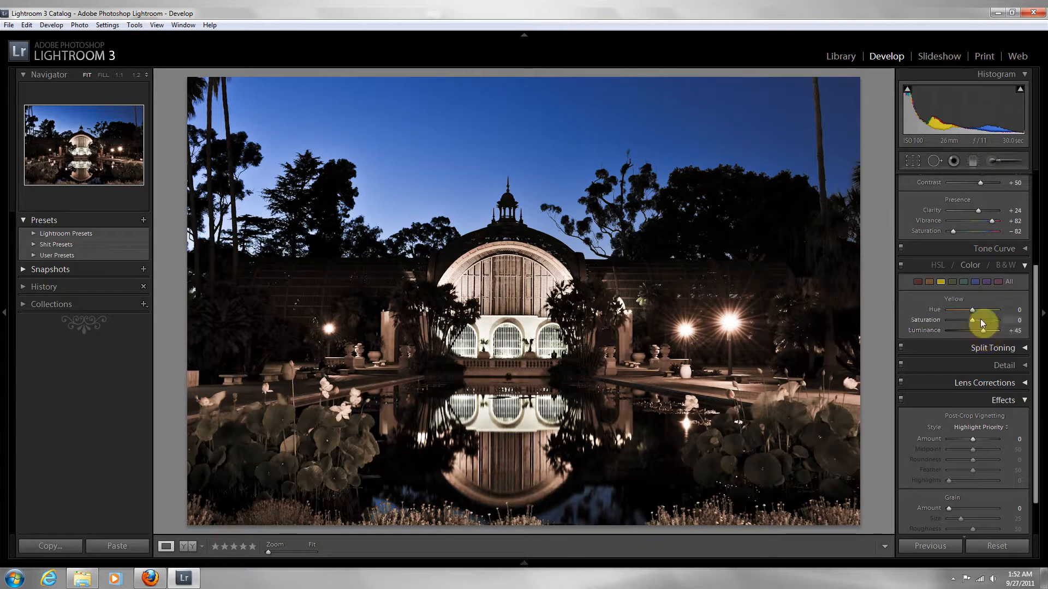
mouse_move(518, 455)
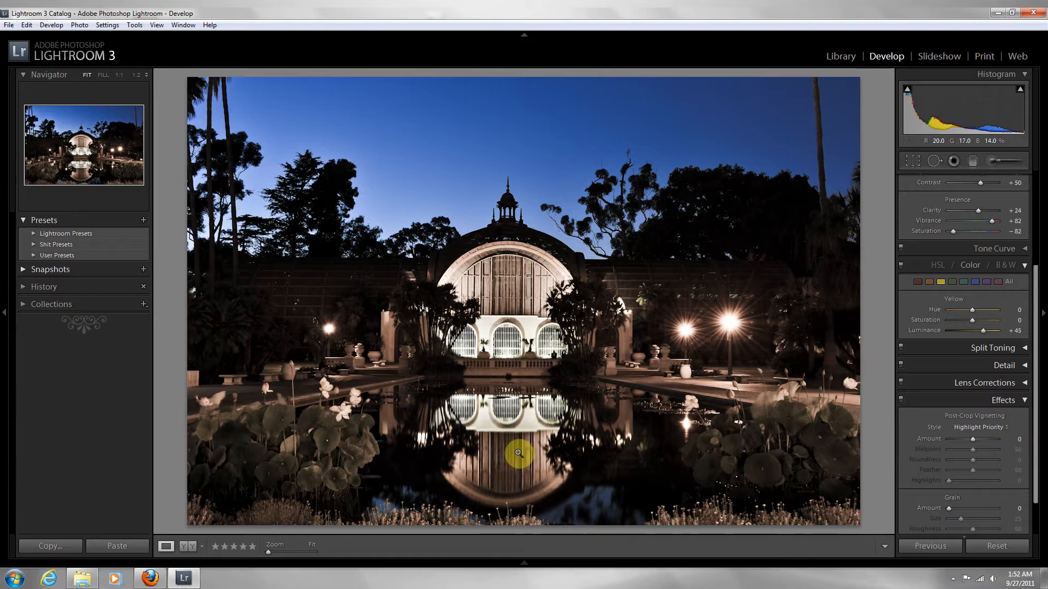
mouse_move(975, 286)
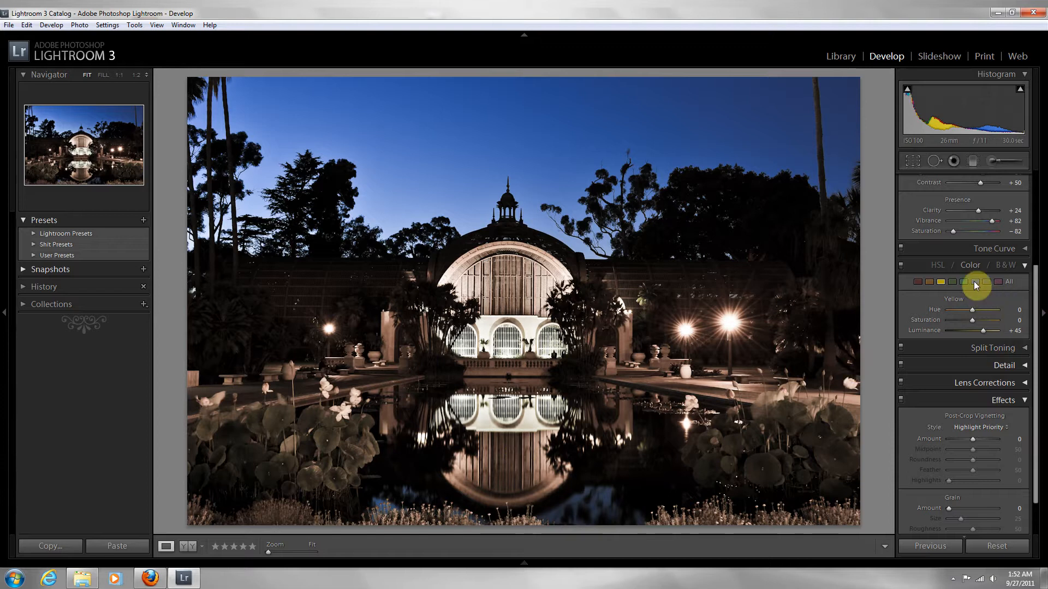
left_click(991, 282)
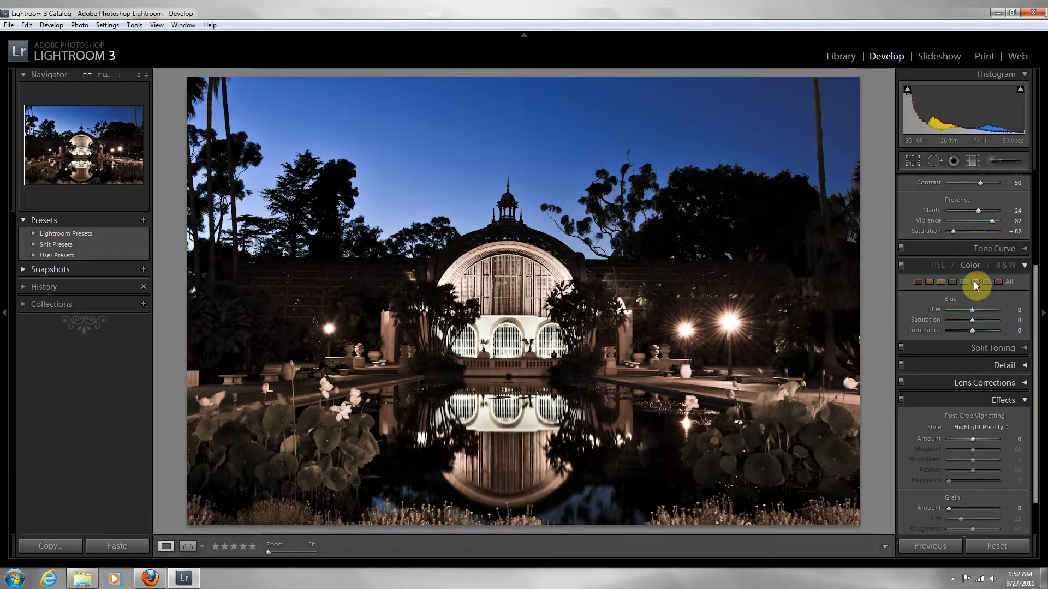
mouse_move(471, 147)
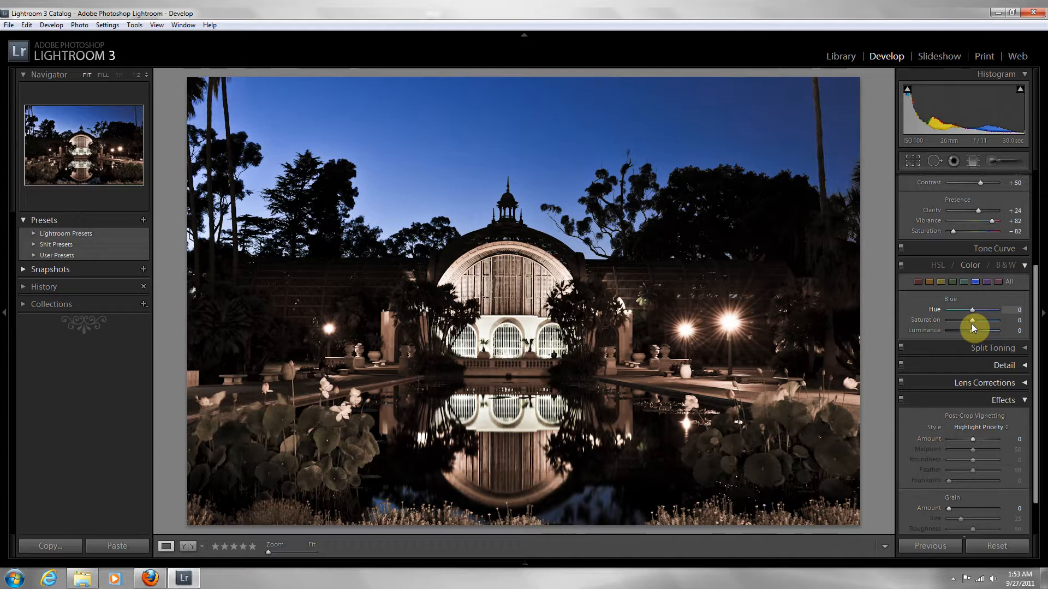
mouse_move(519, 170)
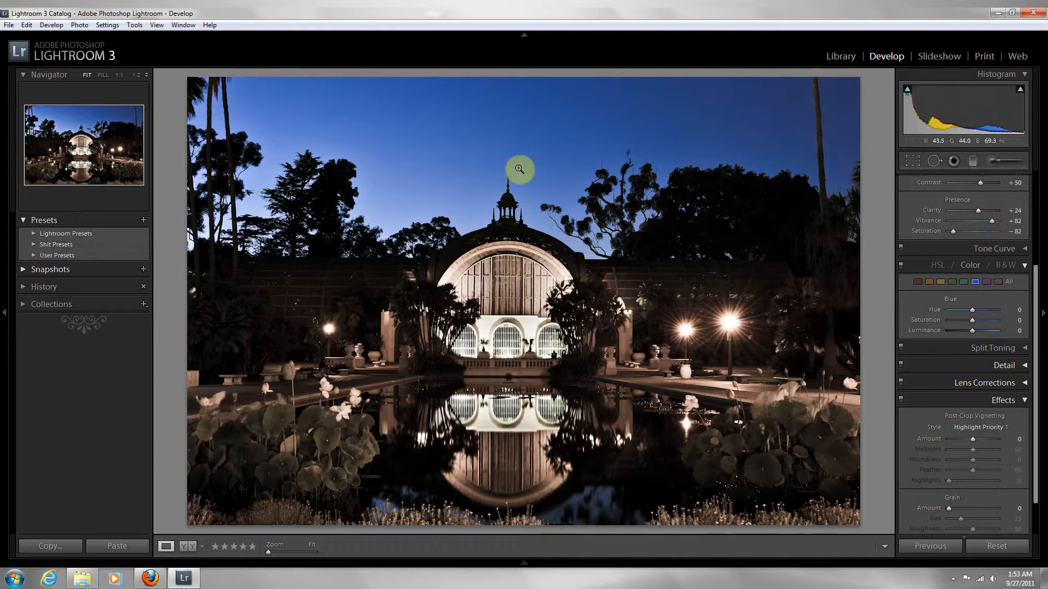
mouse_move(741, 205)
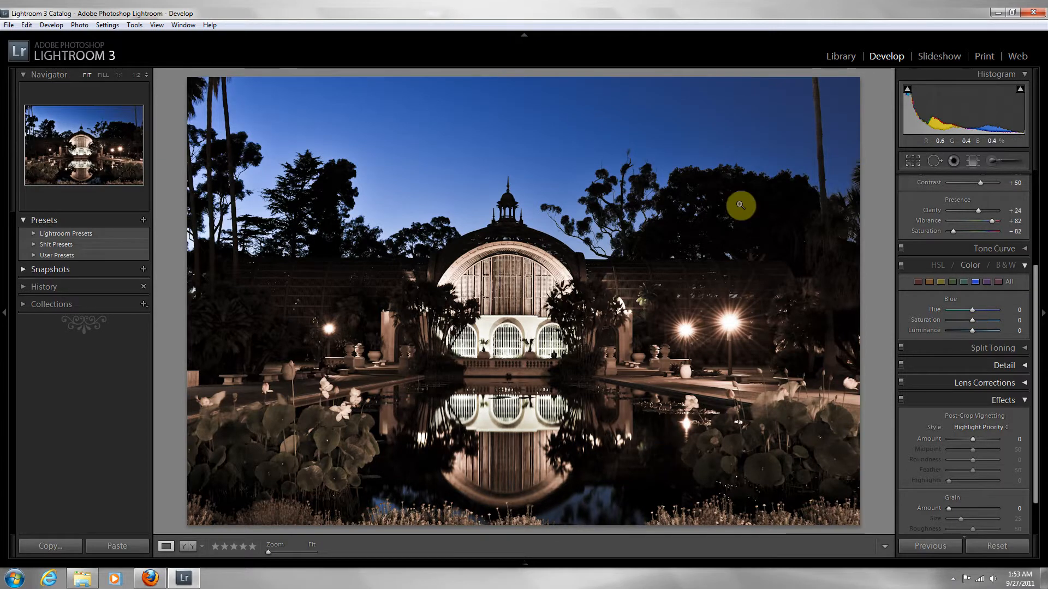
- Heal the dust spot in the sky above the dome with Spot Removal, then return to Fit view
scroll("up", 3)
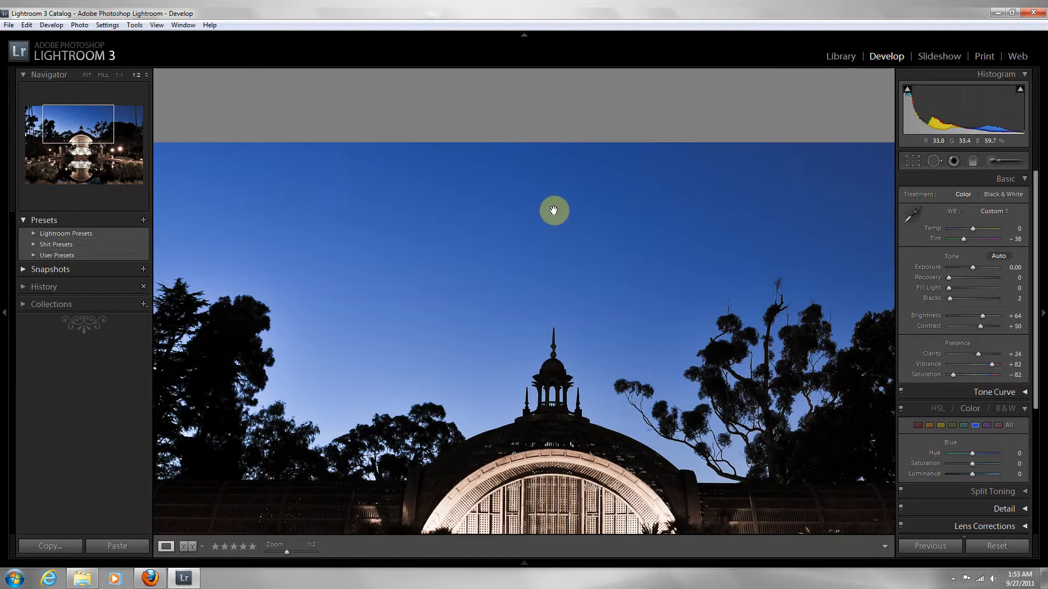
mouse_move(552, 224)
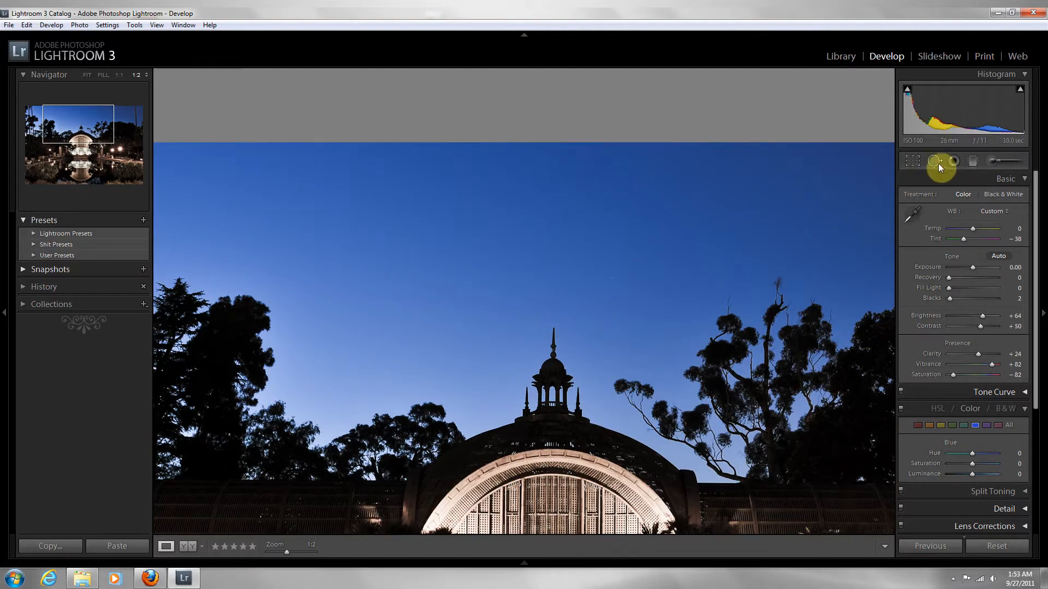
left_click(954, 160)
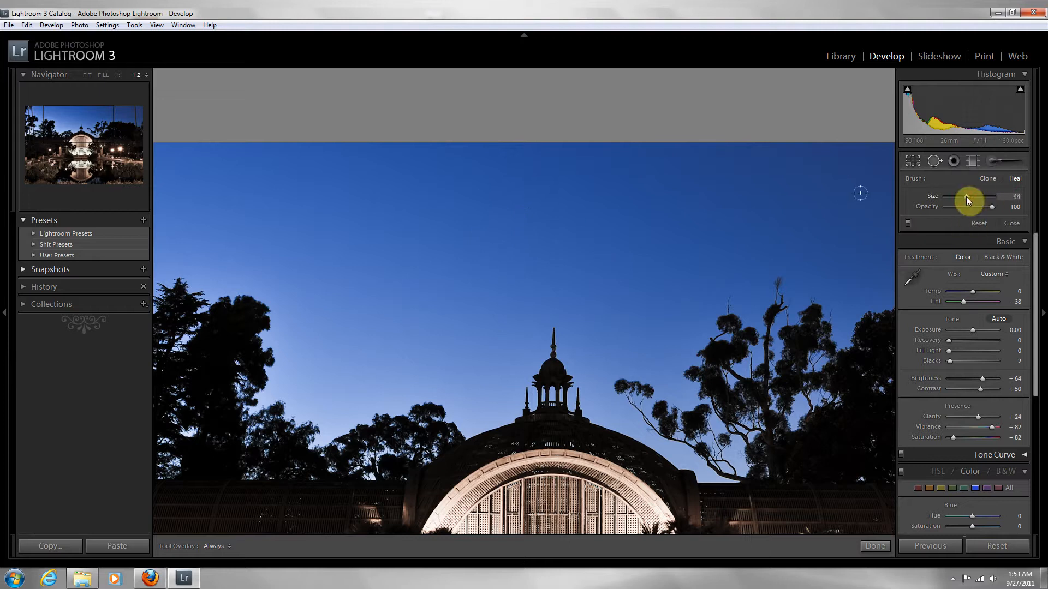
mouse_move(549, 207)
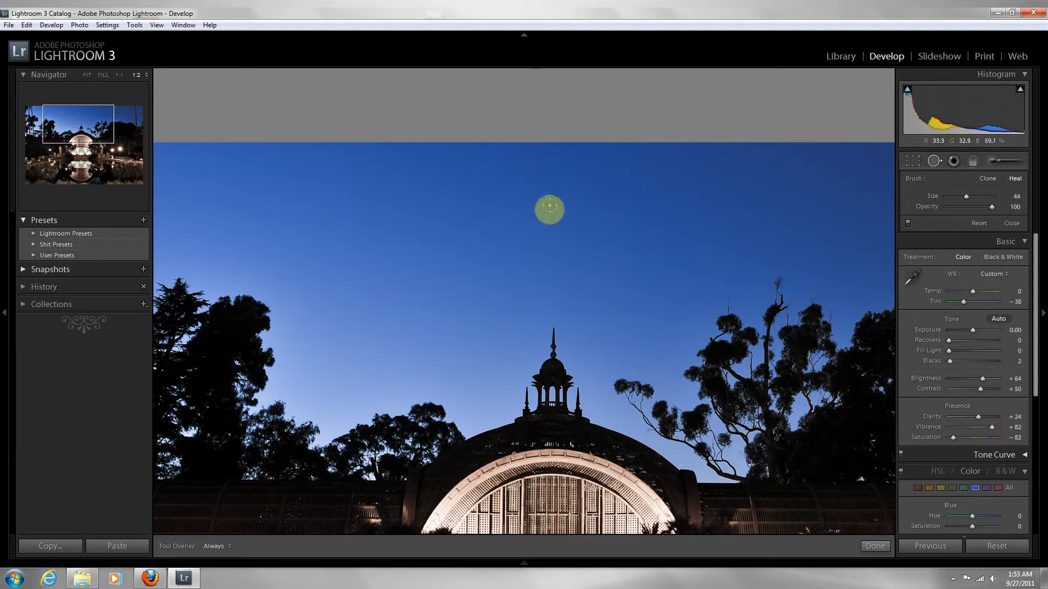
left_click(549, 207)
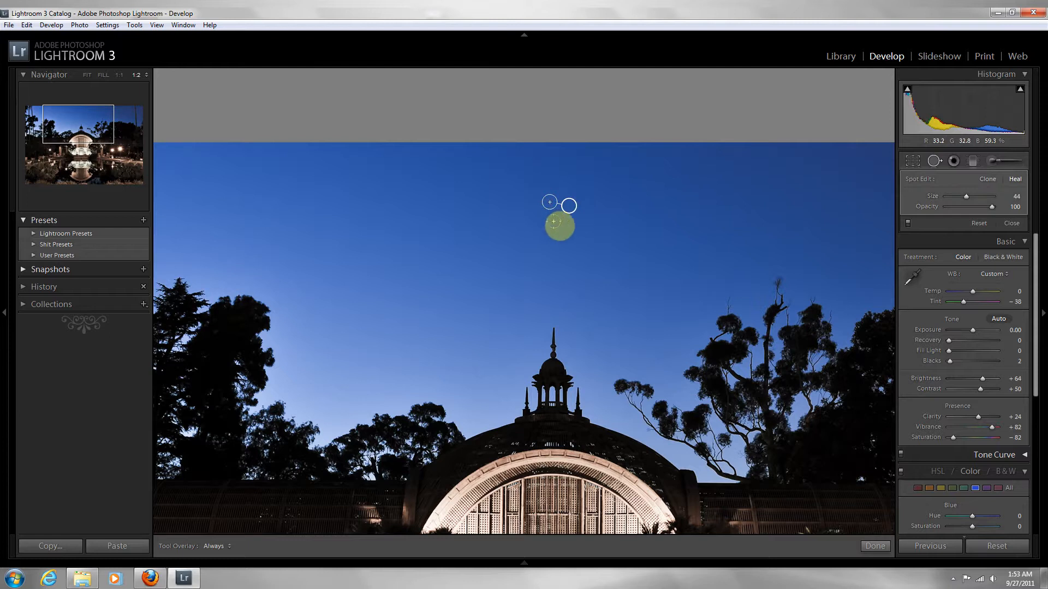
left_click(874, 546)
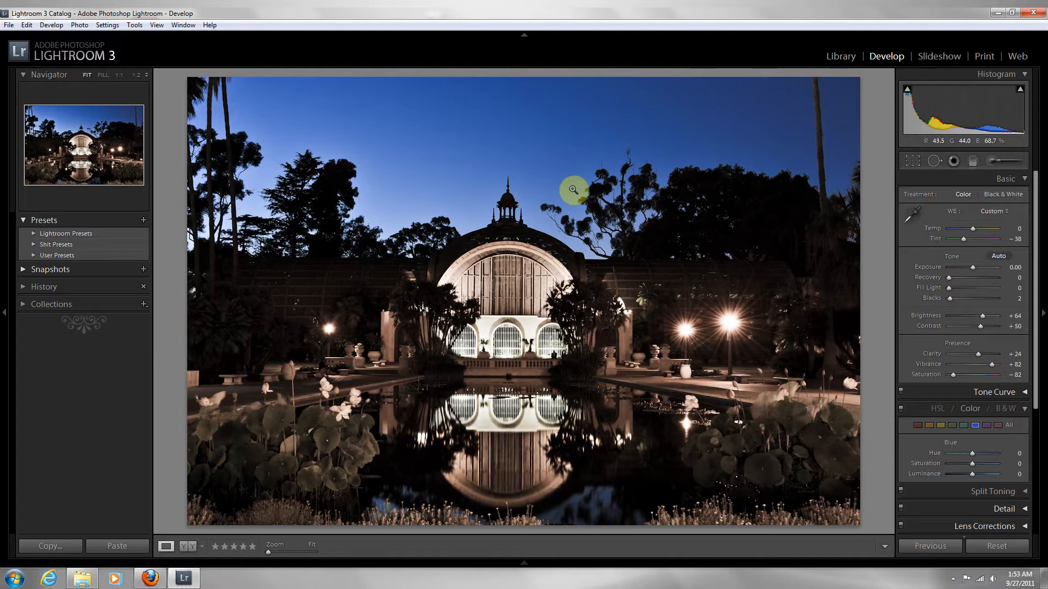
mouse_move(661, 310)
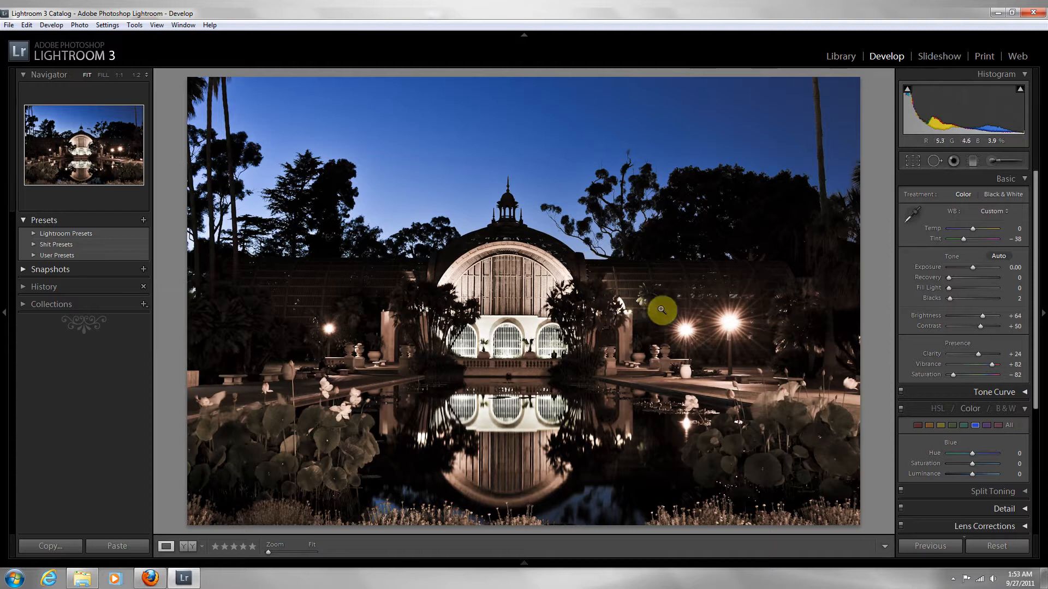
mouse_move(644, 312)
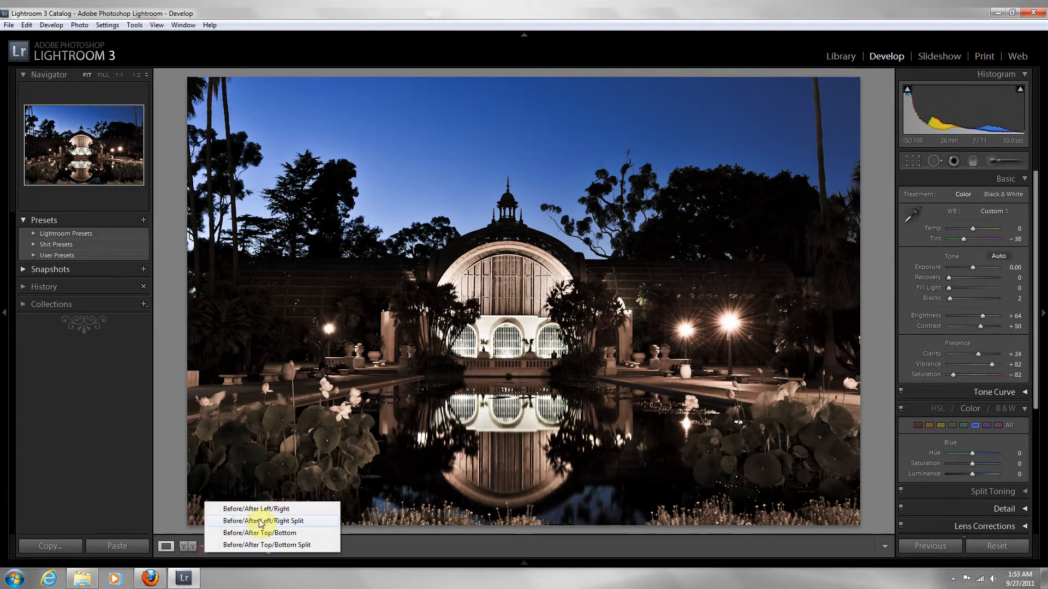
mouse_move(267, 508)
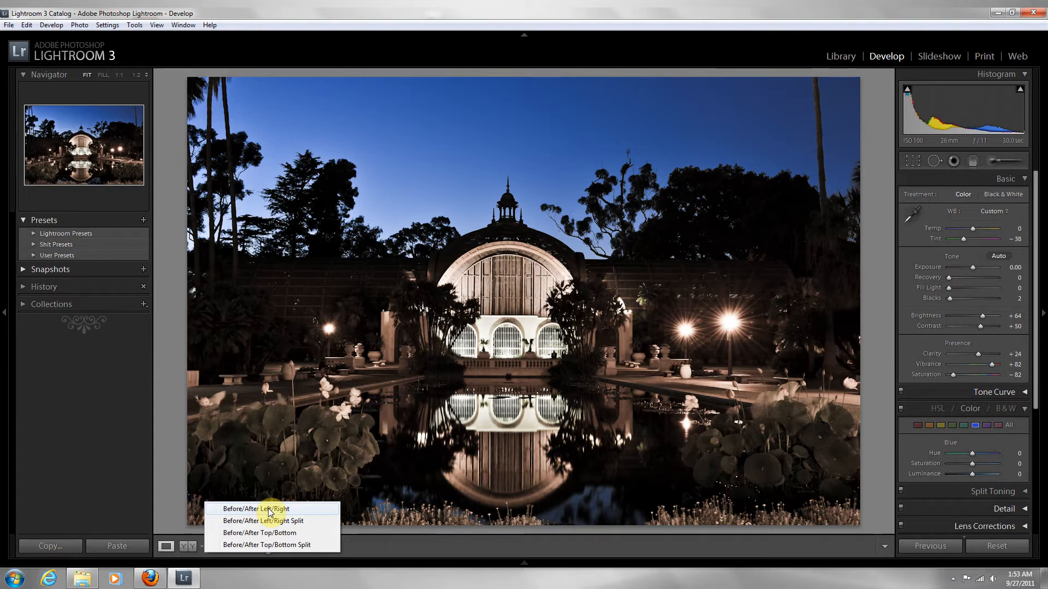
mouse_move(366, 358)
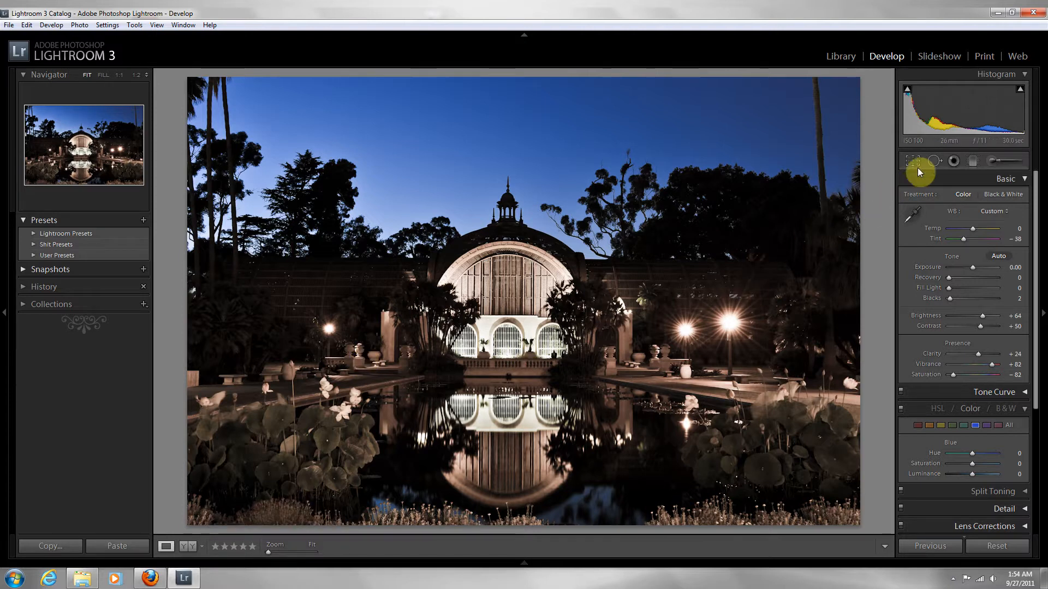
- Rotate the photo to a -0.43 degree straighten angle with Crop & Straighten
left_click(912, 161)
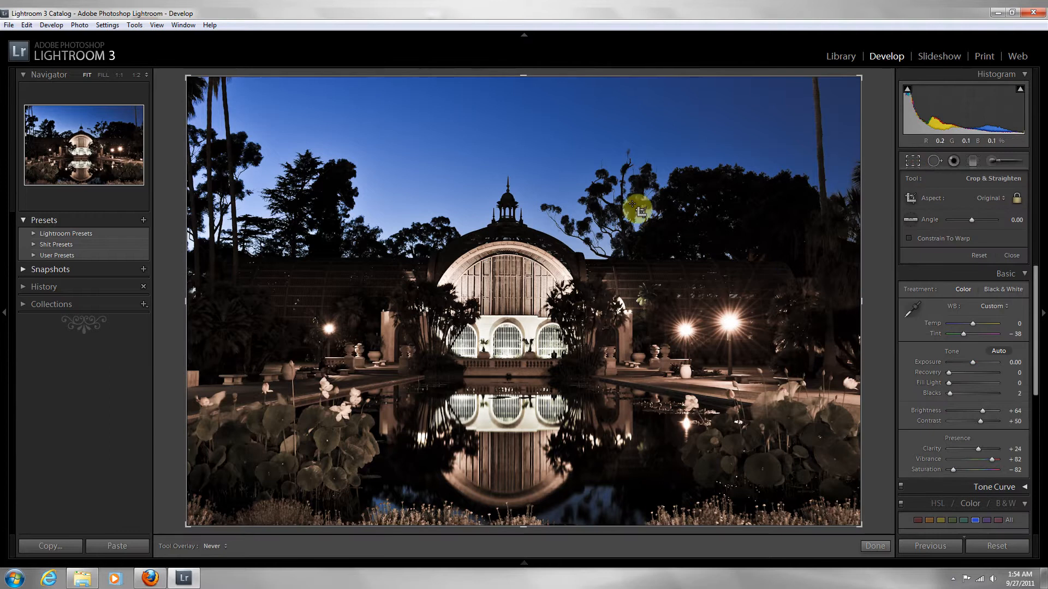
mouse_move(170, 253)
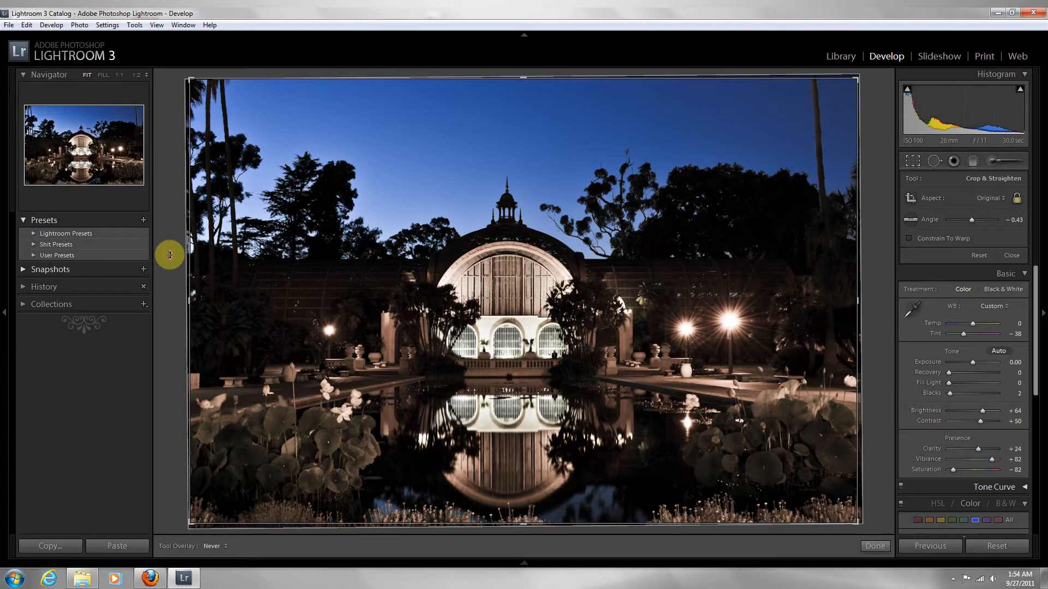
mouse_move(952, 547)
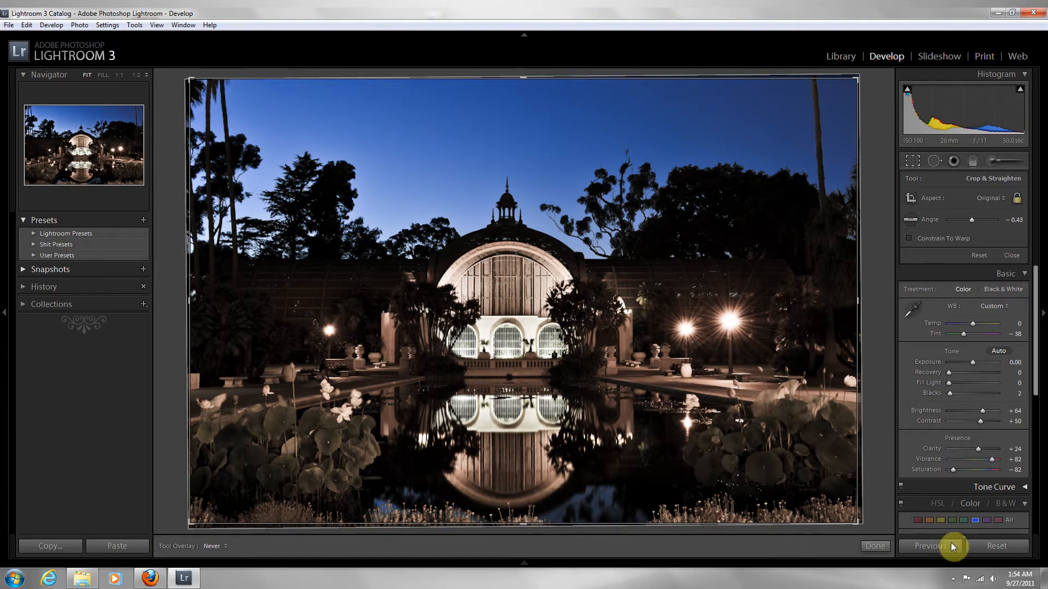
left_click(875, 546)
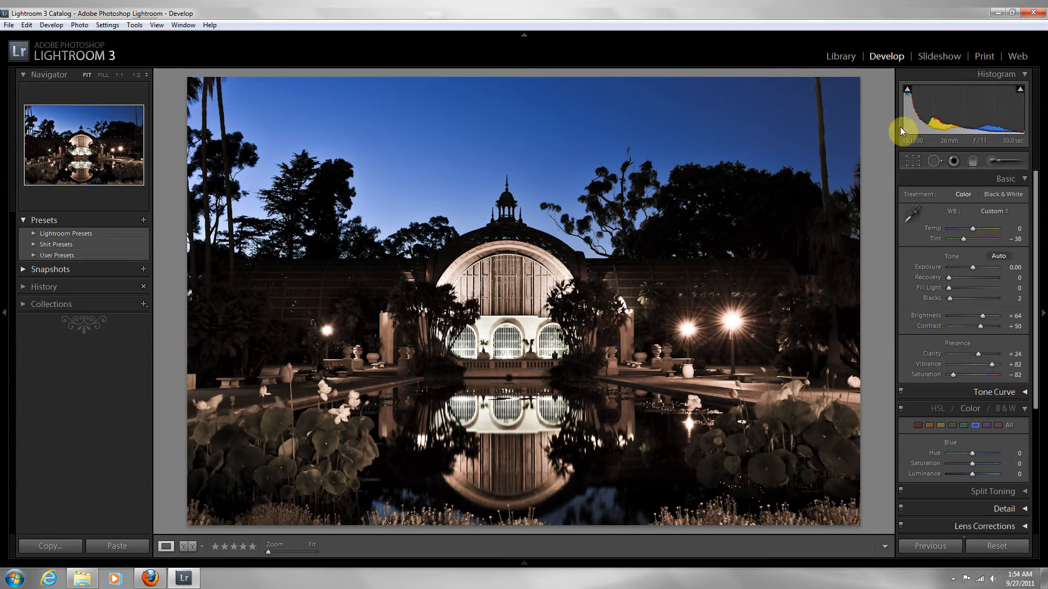
left_click(910, 161)
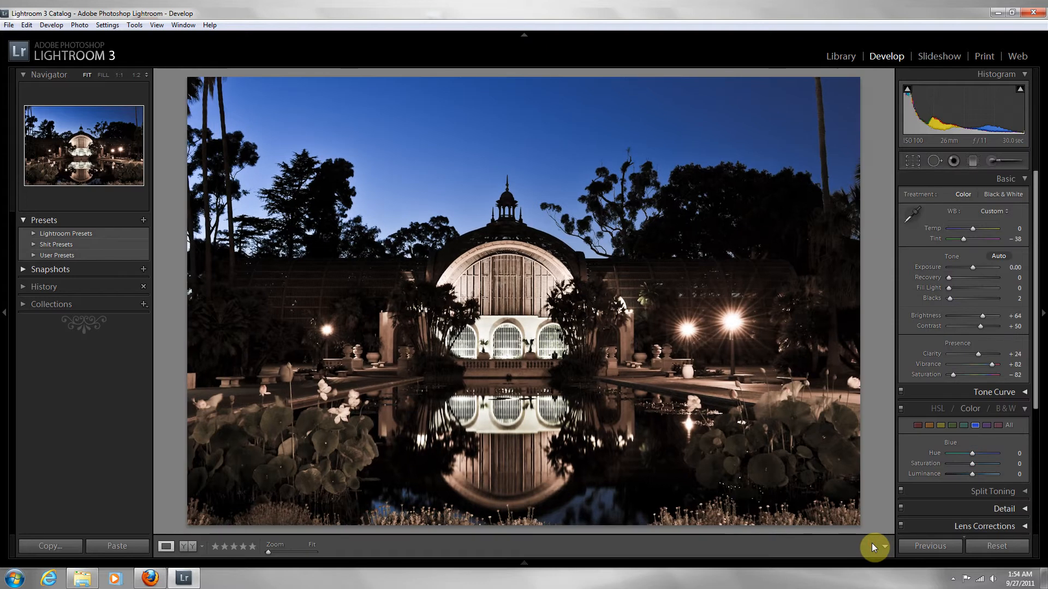
mouse_move(731, 393)
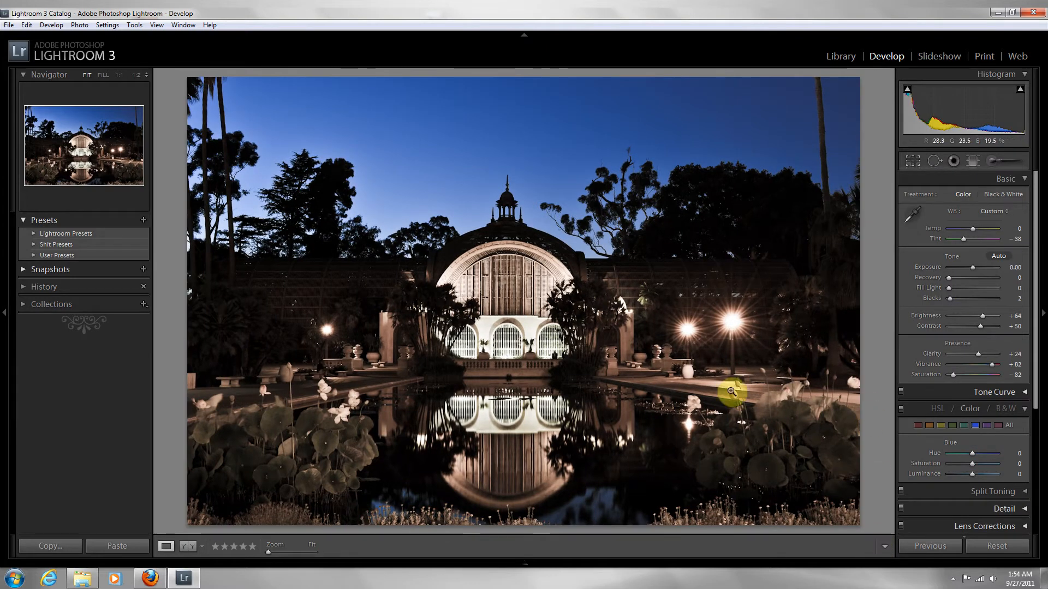
mouse_move(873, 355)
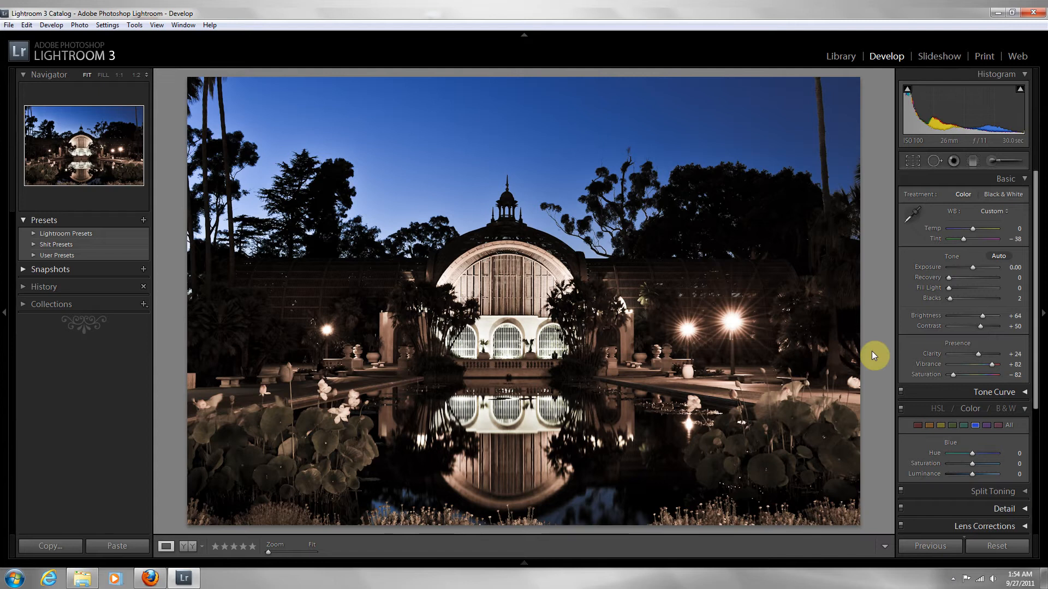
mouse_move(226, 568)
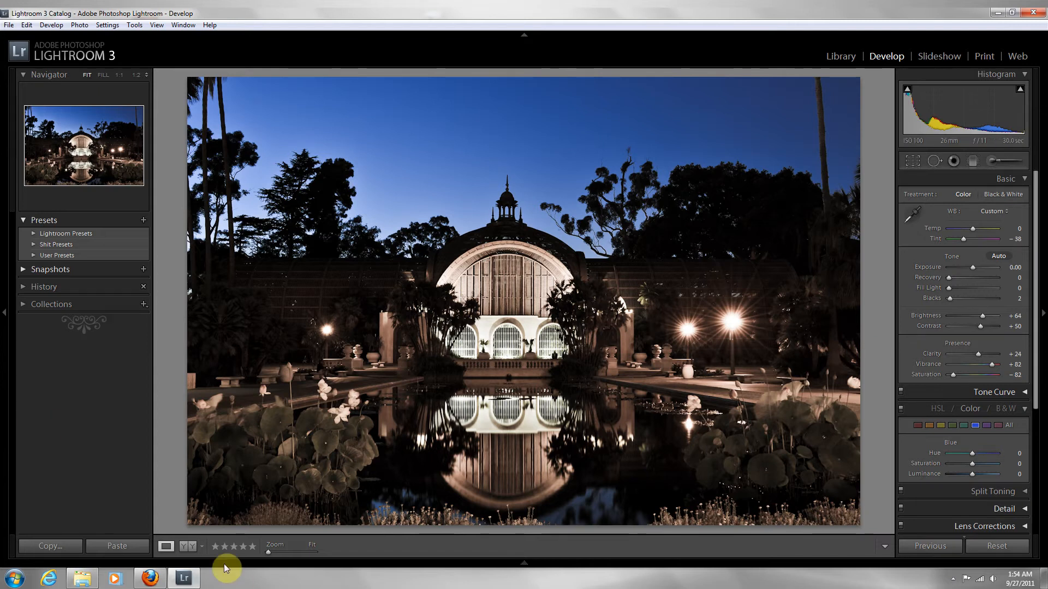
- Switch the view to Before/After Left/Right from the toolbar dropdown
left_click(189, 545)
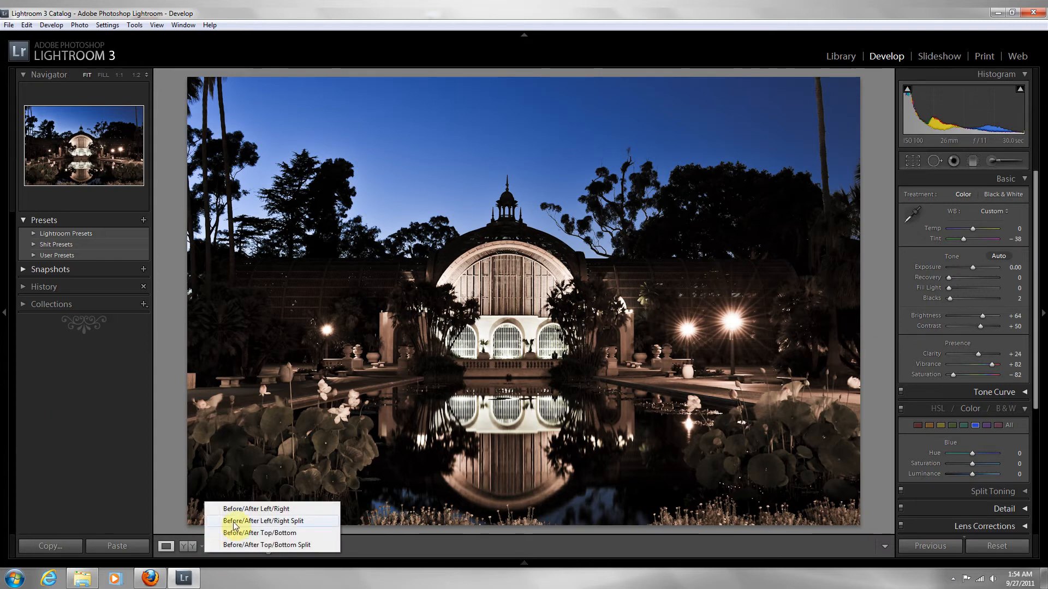
left_click(256, 508)
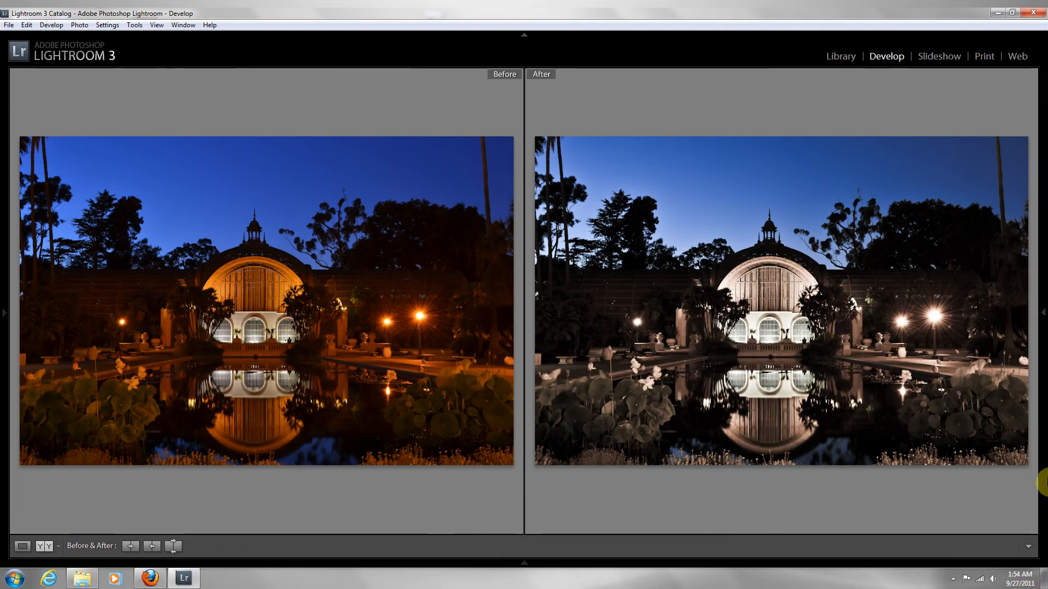
mouse_move(974, 523)
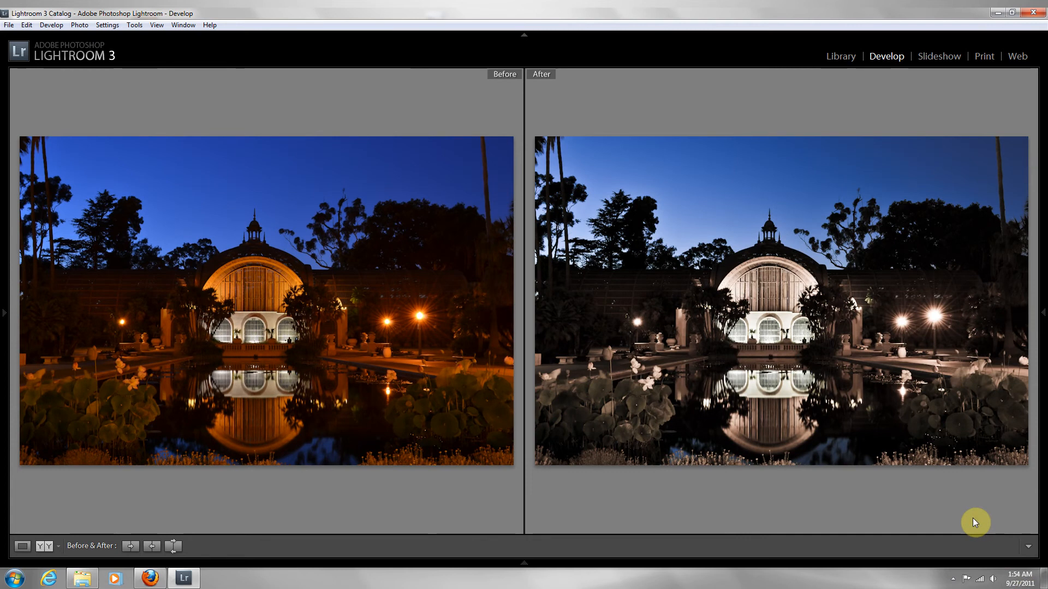
mouse_move(952, 581)
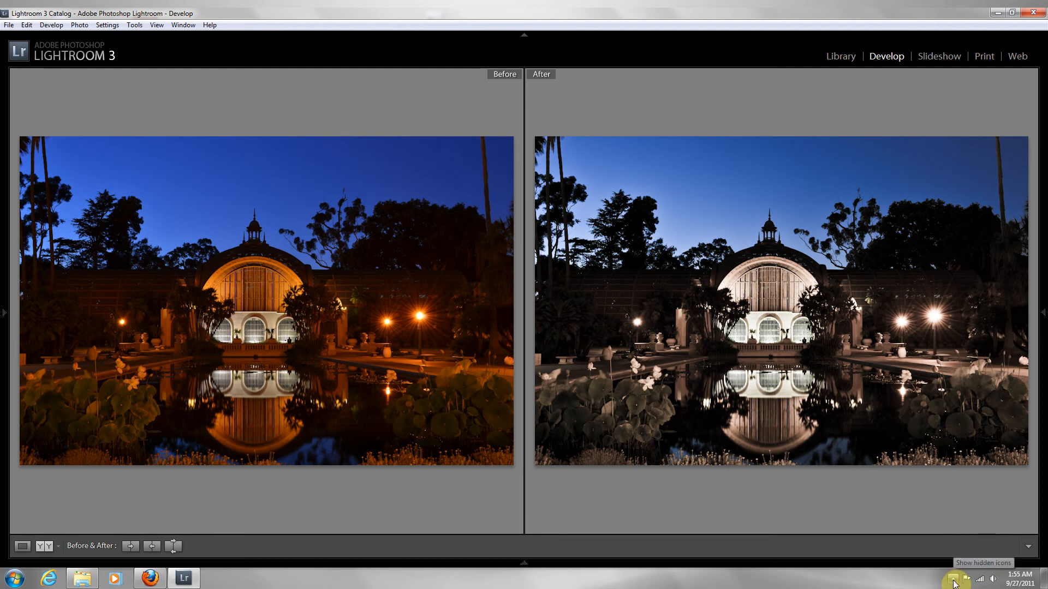